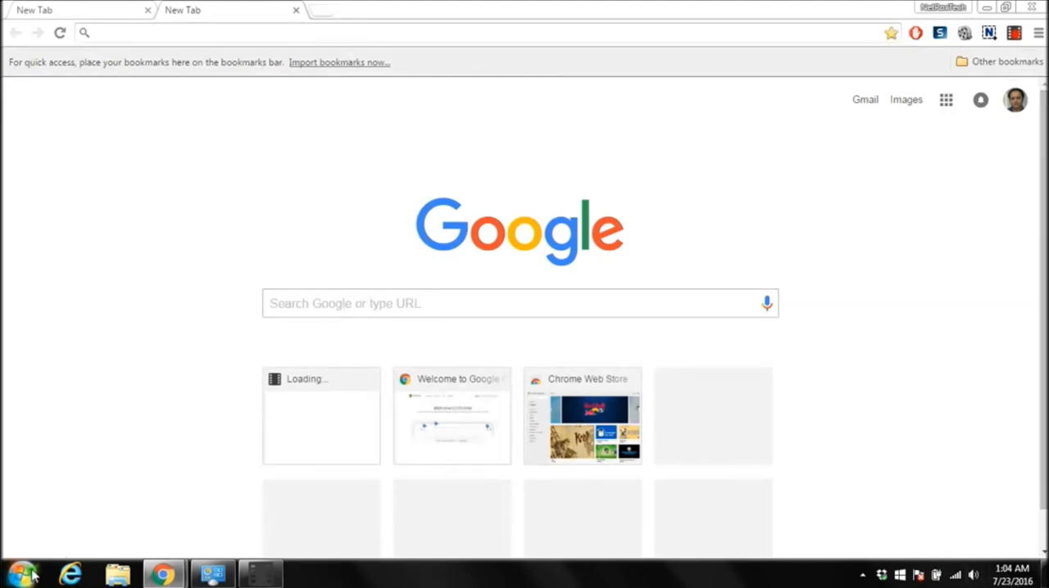
mouse_move(23, 573)
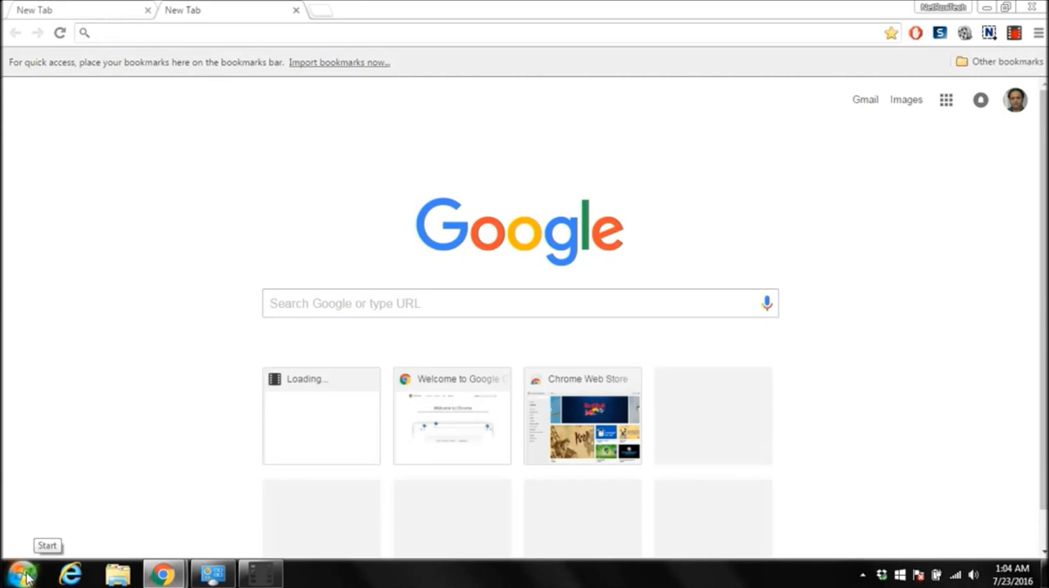
Search the Start menu for 'control panel' so the Control Panel program is listed.
click(20, 574)
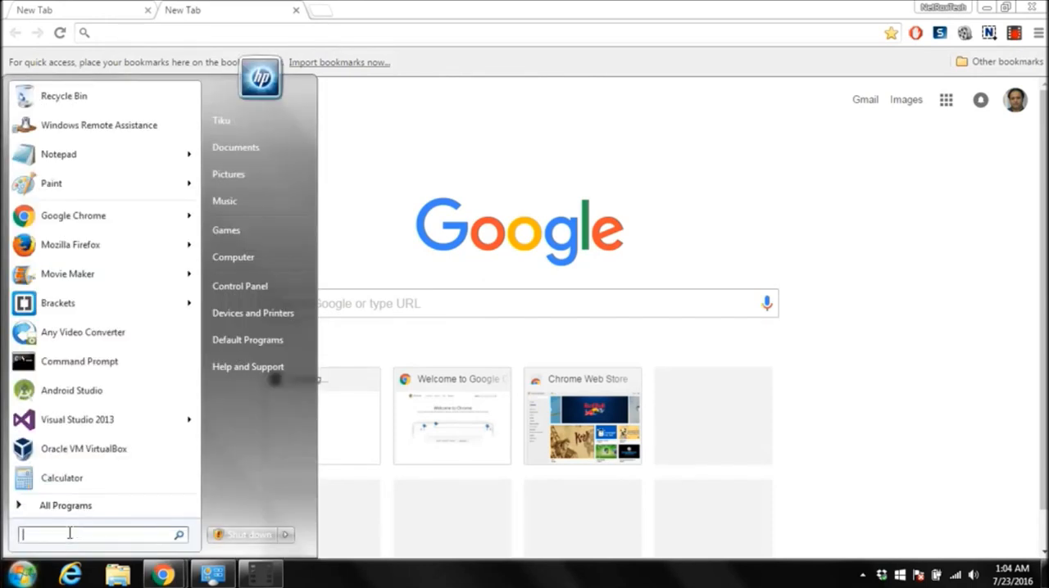
text(control)
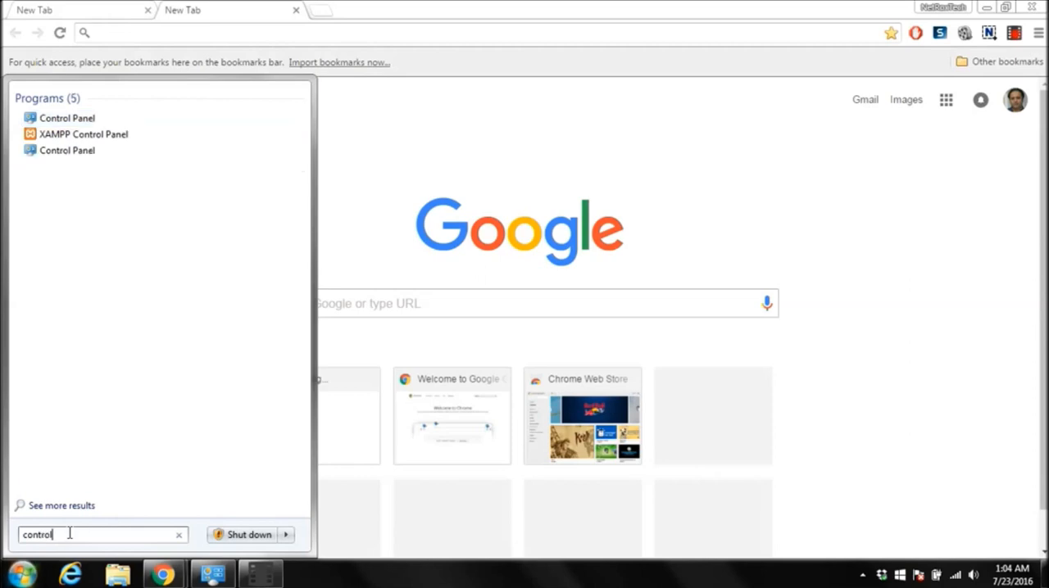
text(panel)
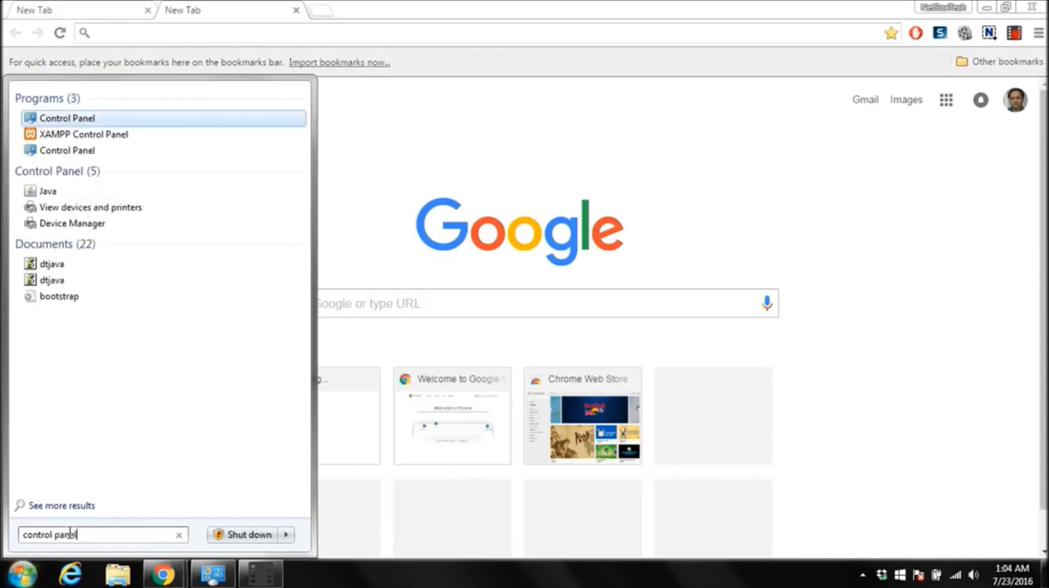
Go from Control Panel home through Programs to the Windows Features on/off list.
click(66, 118)
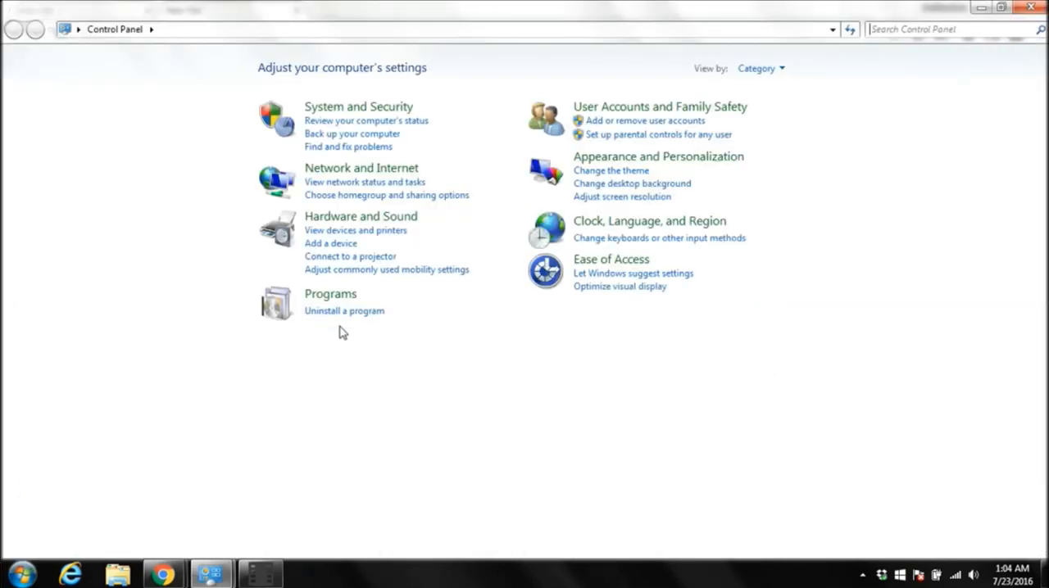
mouse_move(331, 298)
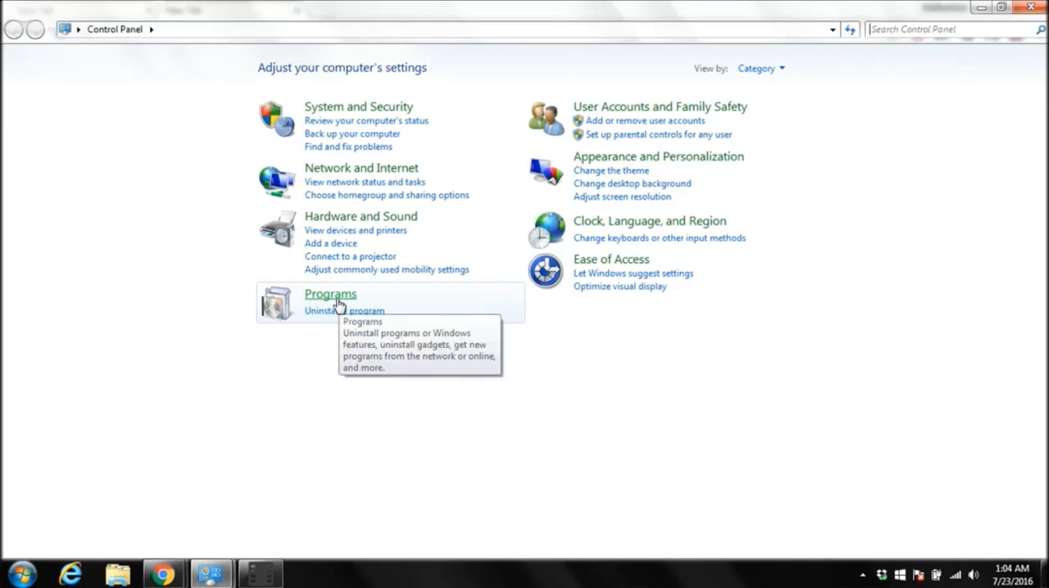
click(331, 293)
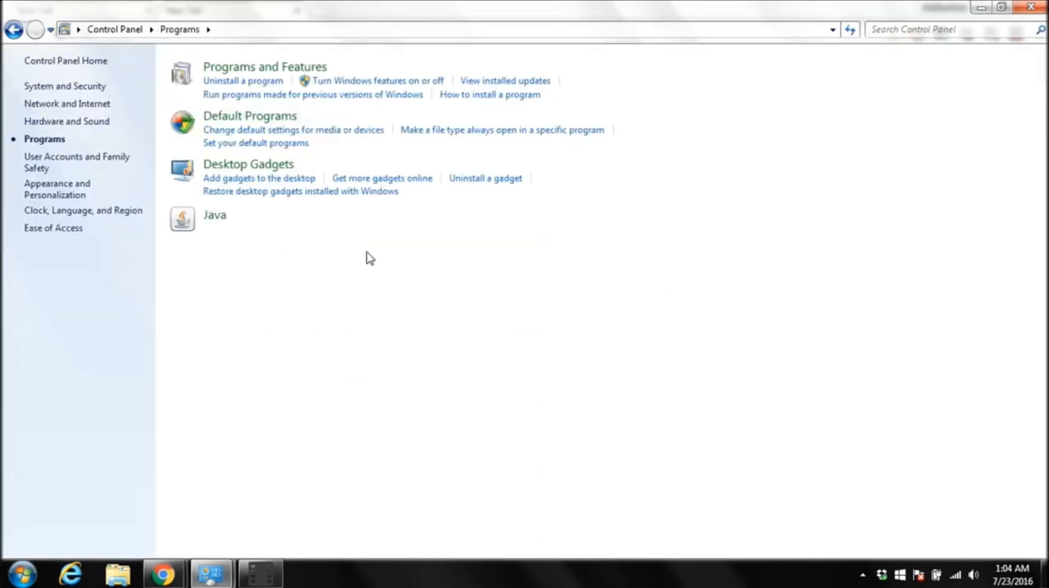
mouse_move(377, 80)
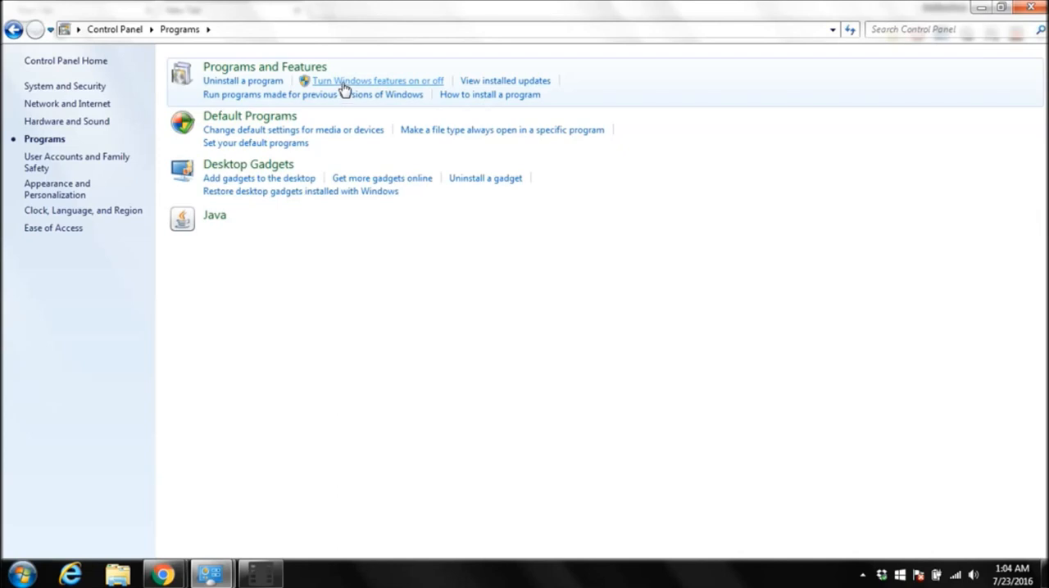
click(377, 80)
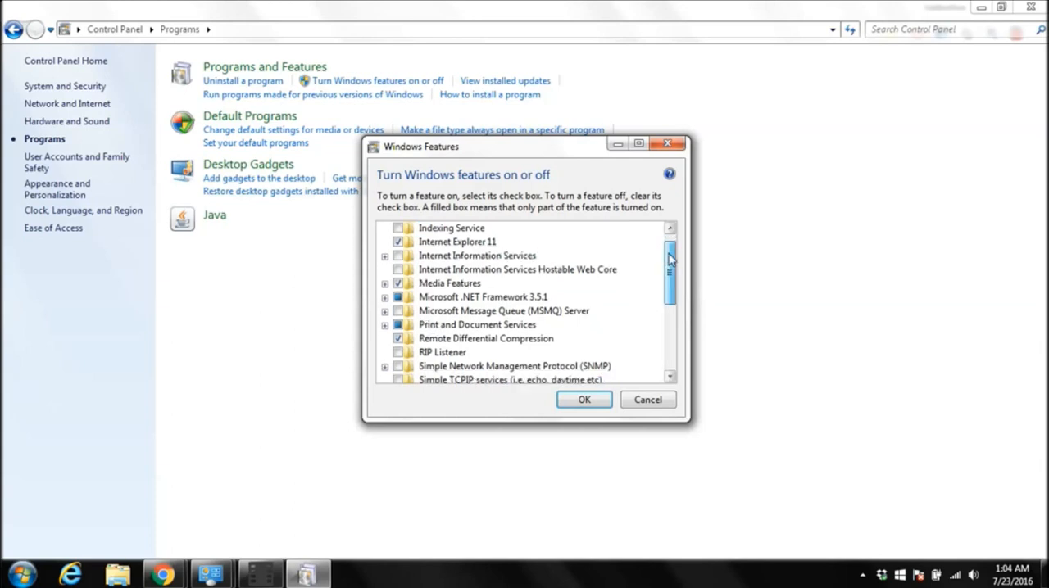
Enable the Telnet Client and Telnet Server features and confirm with OK.
scroll(down, 3)
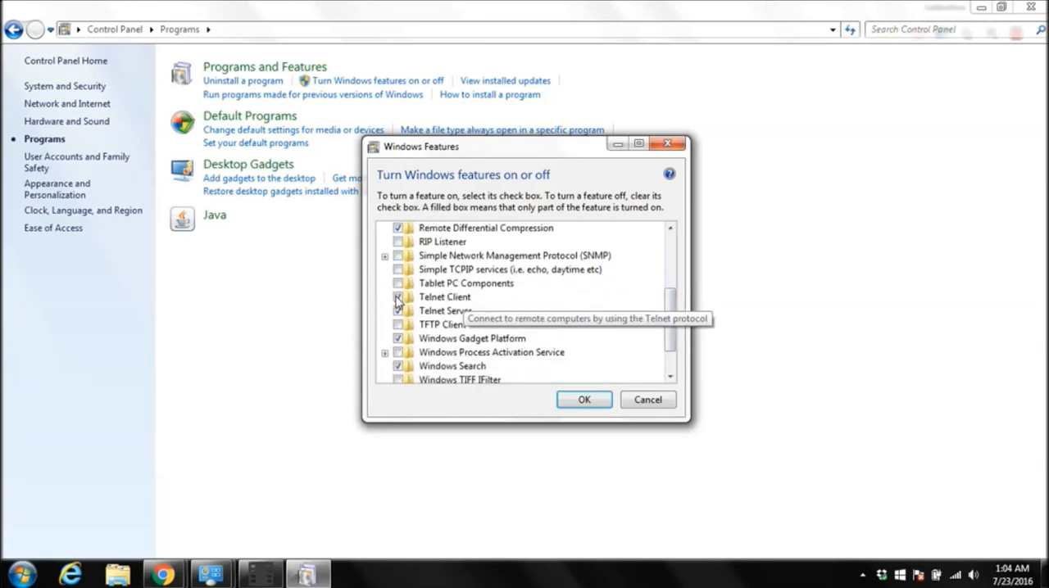
click(400, 296)
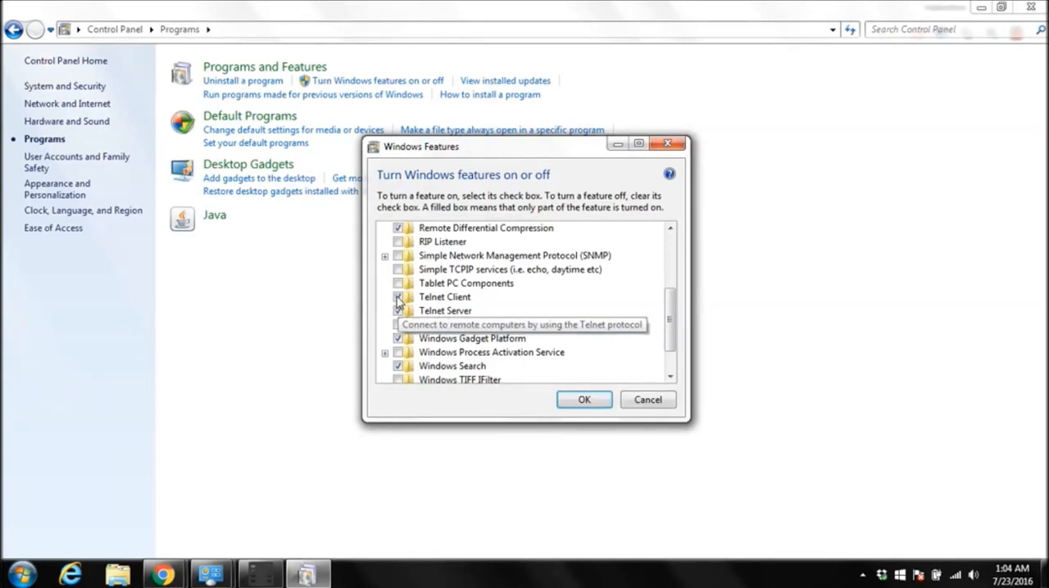
click(400, 296)
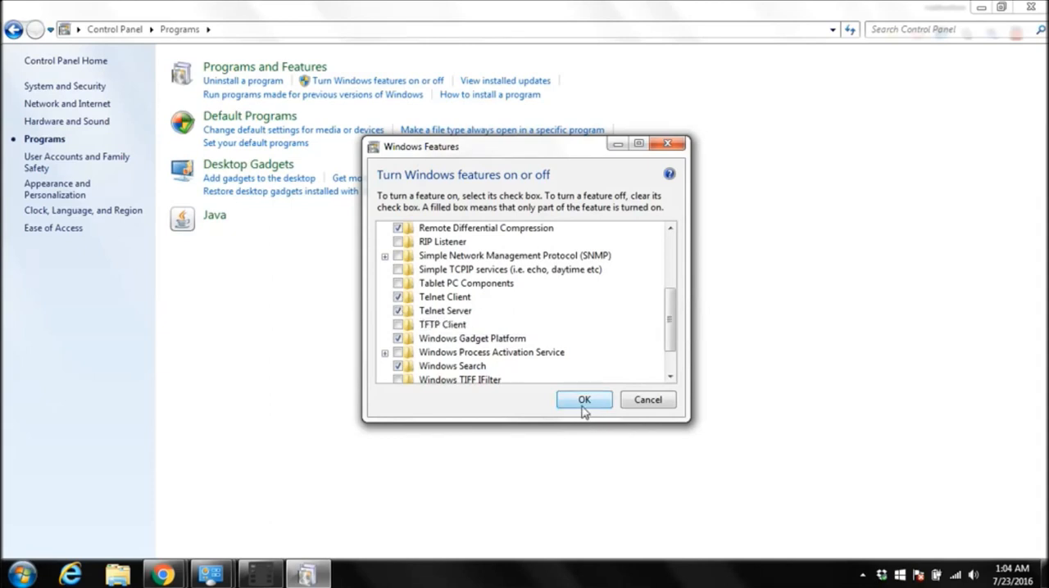
click(583, 400)
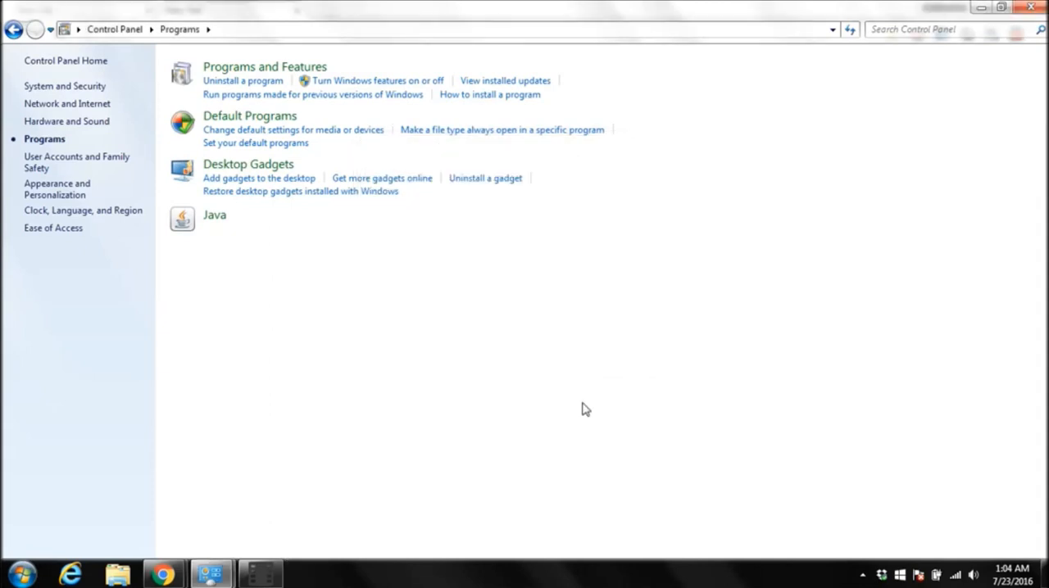
mouse_move(358, 380)
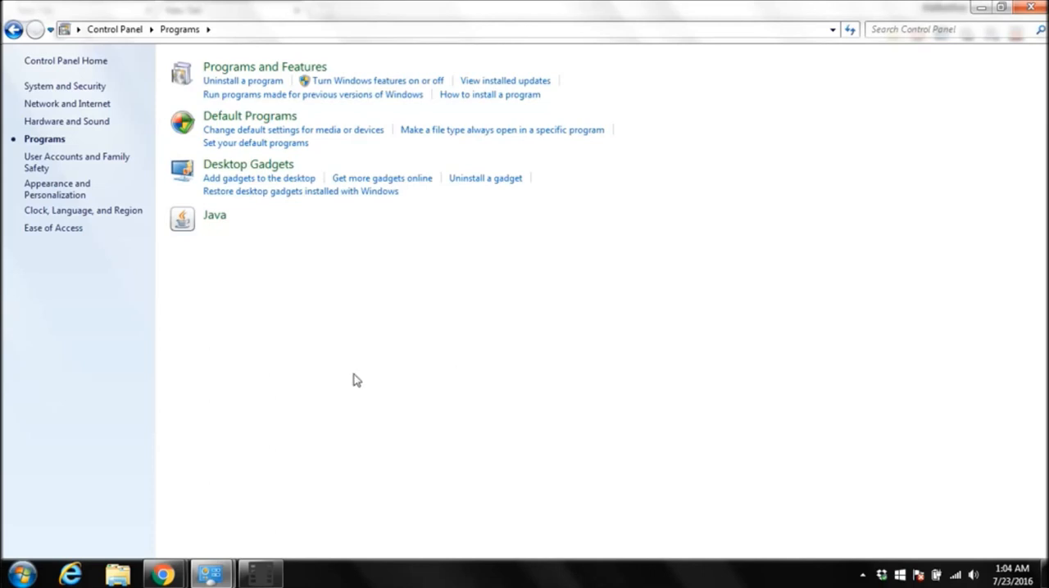
mouse_move(318, 242)
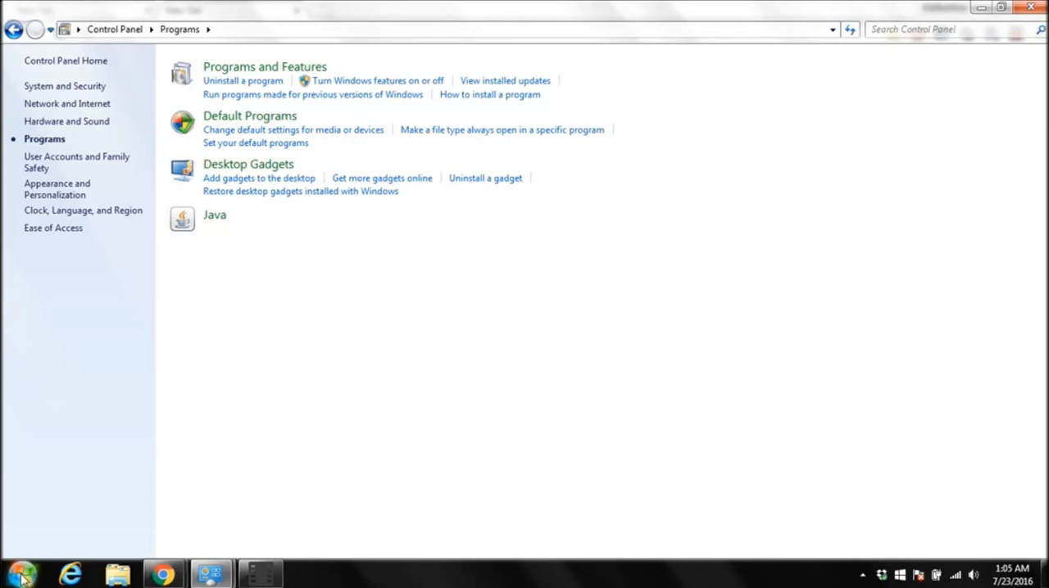
In a new Command Prompt, run telnet to verify the client starts, then quit it.
click(20, 573)
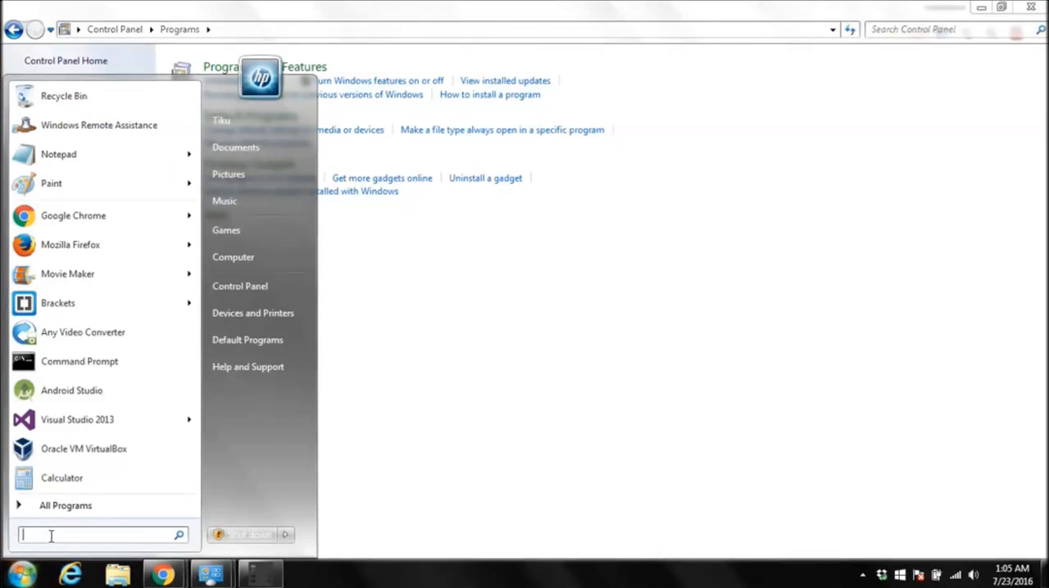
click(78, 362)
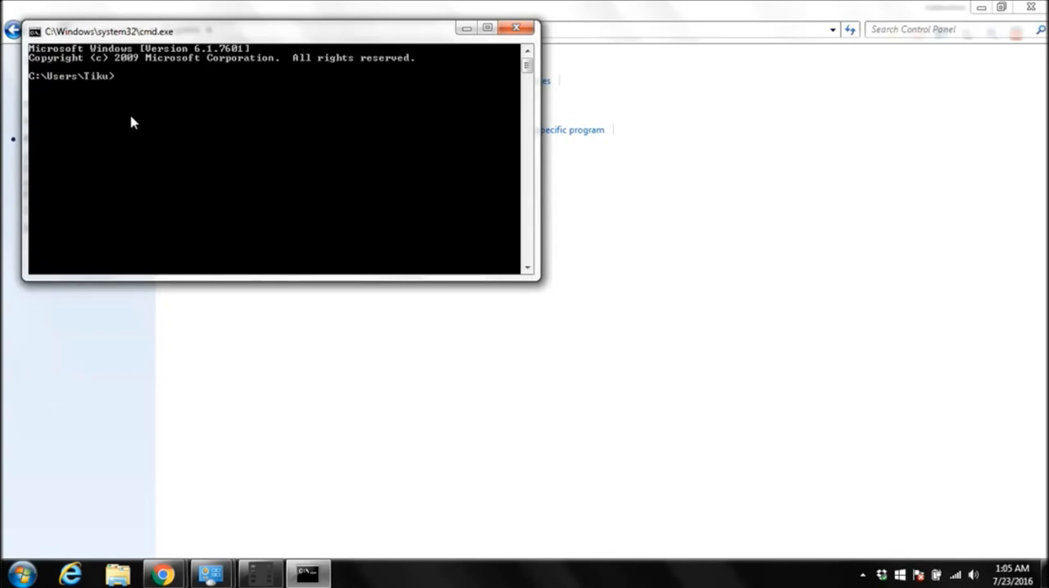
text(telne)
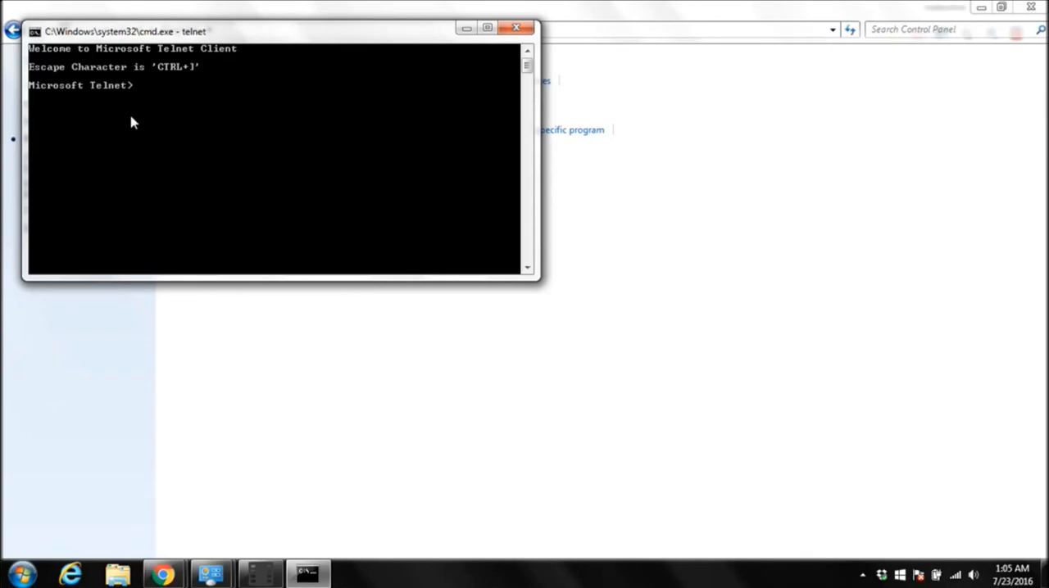
mouse_move(146, 95)
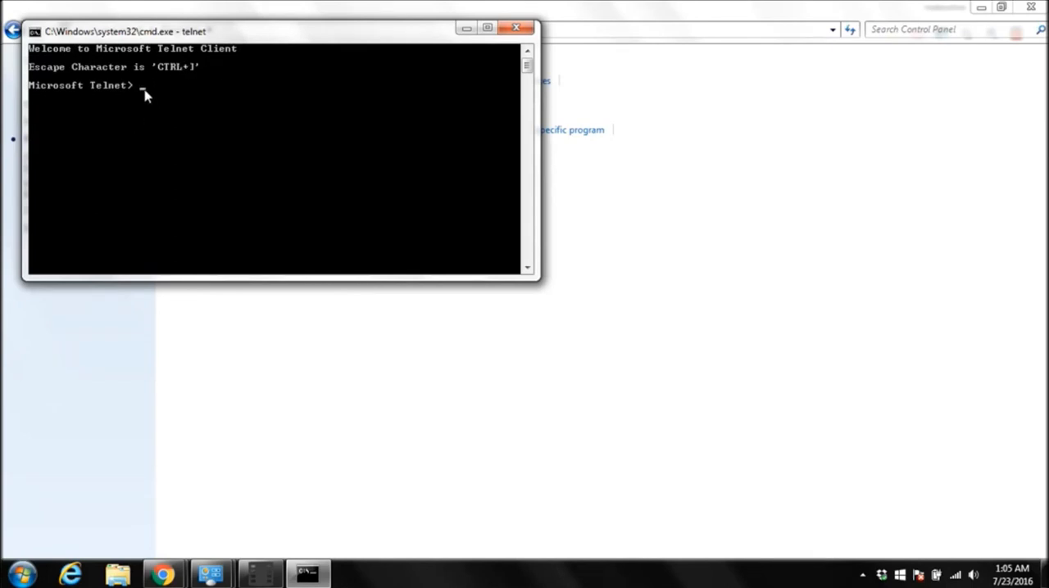
mouse_move(172, 106)
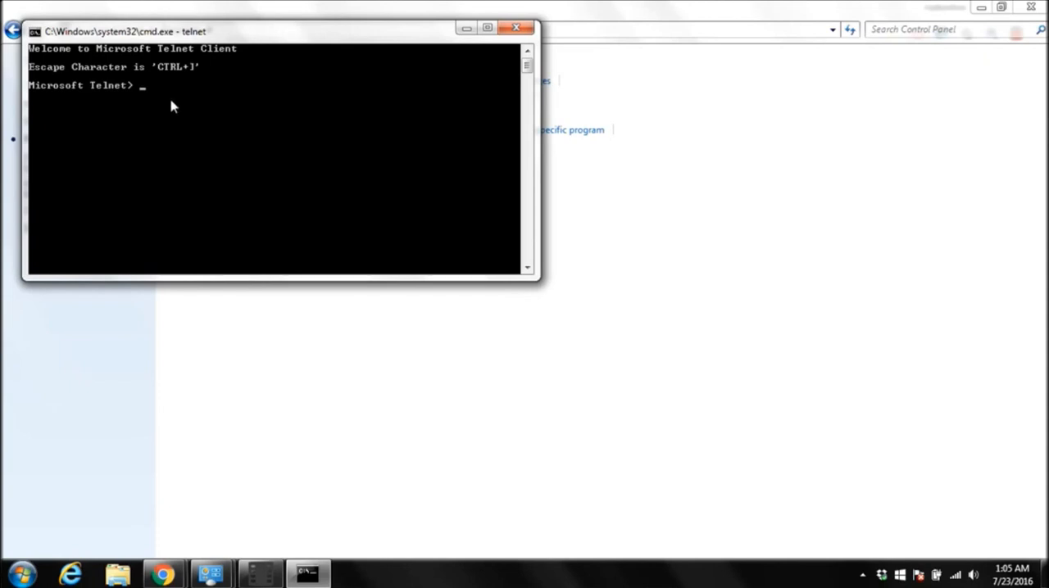
text(quit)
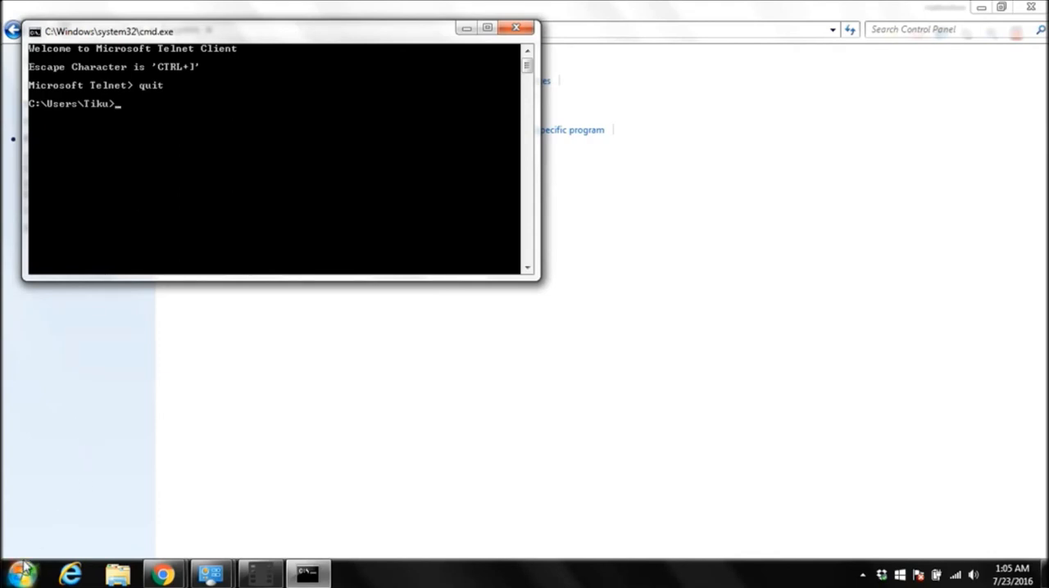
Navigate to Manage Accounts via User Accounts and Family Safety, listing Tiku, Administrator and Guest.
click(17, 571)
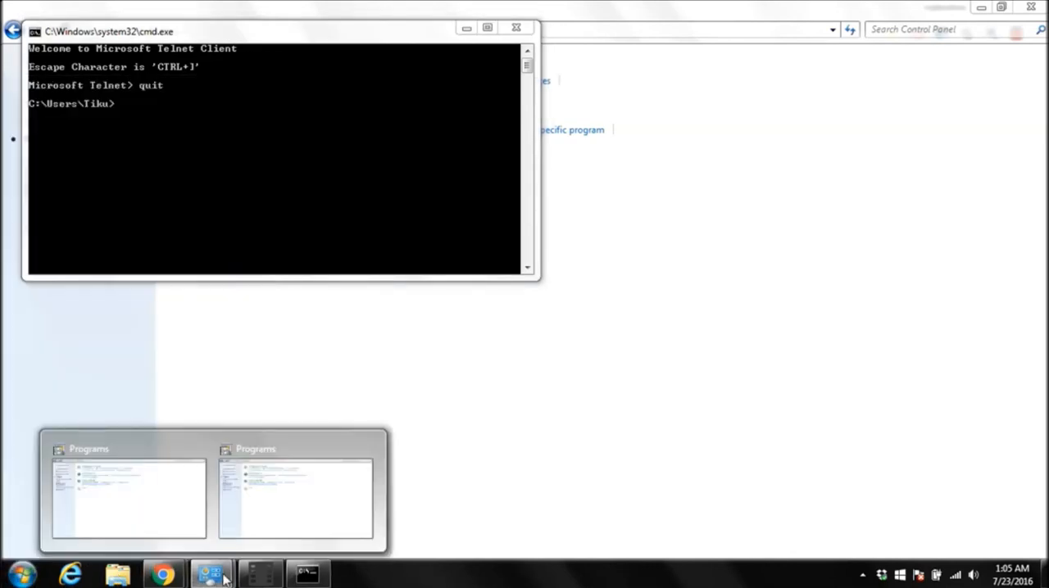
click(128, 500)
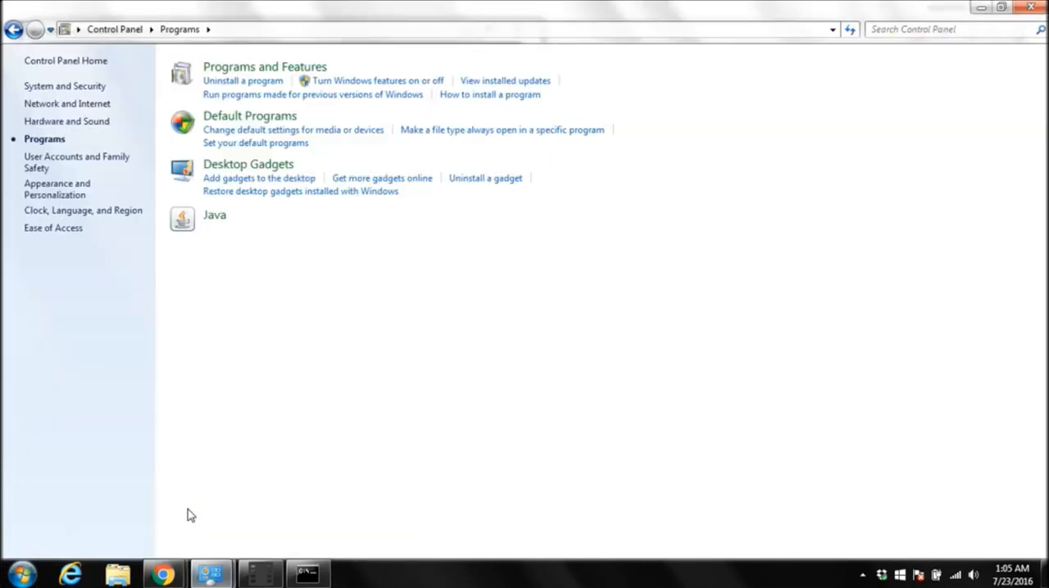
click(13, 30)
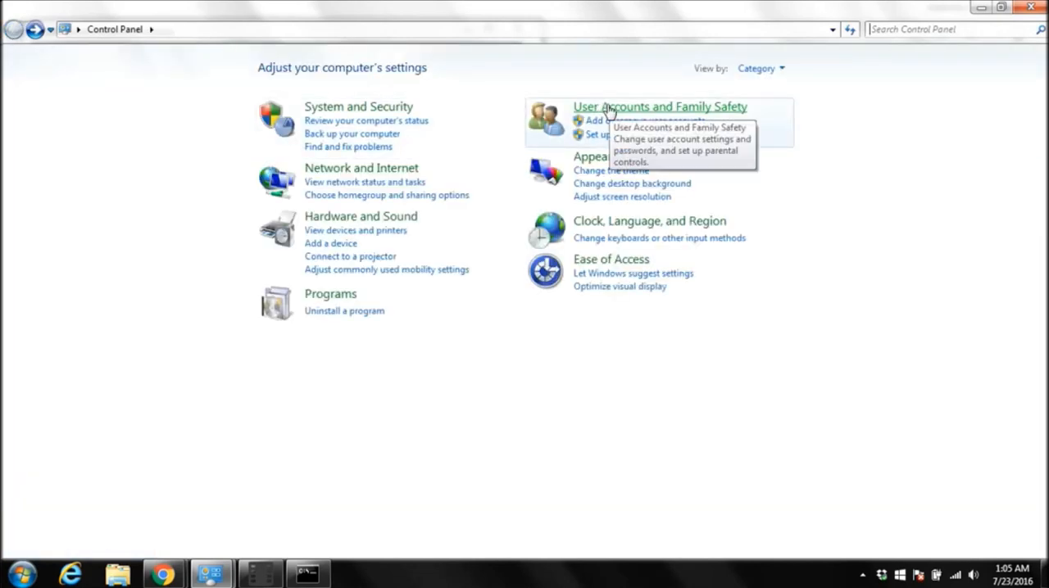
click(658, 107)
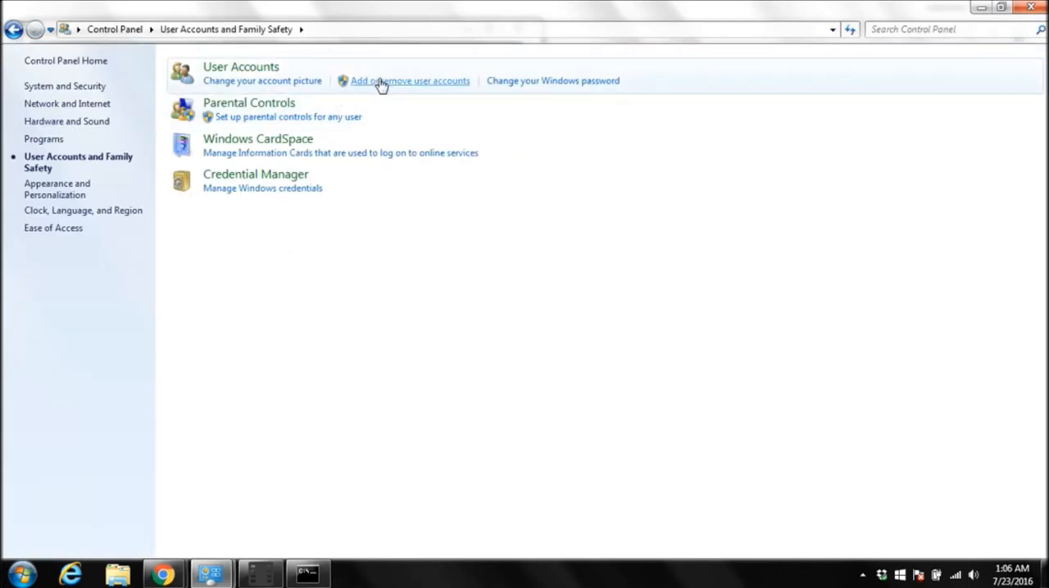
mouse_move(403, 161)
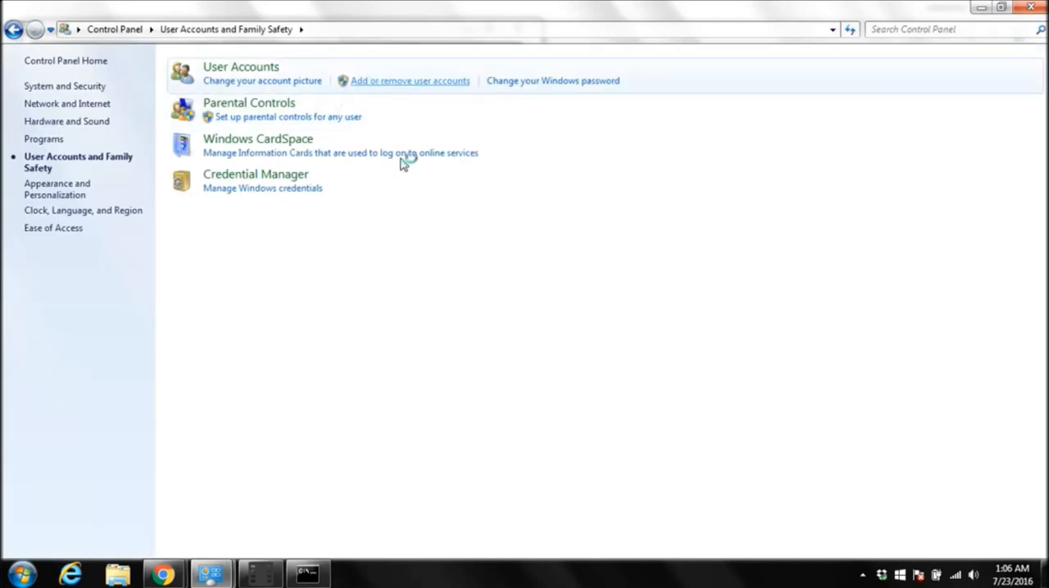
click(410, 80)
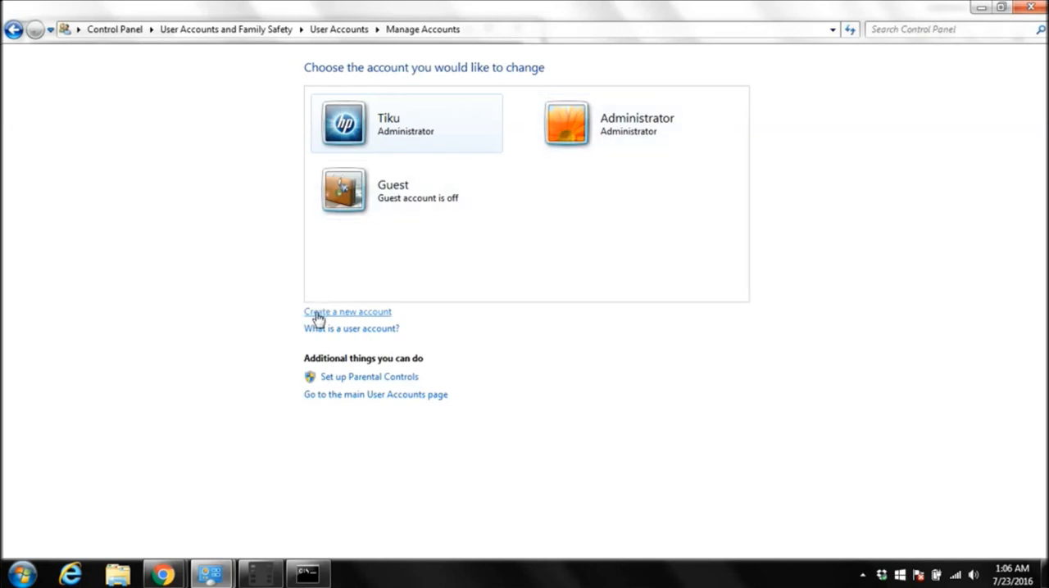
Create a new Administrator account named 'tom'.
click(347, 312)
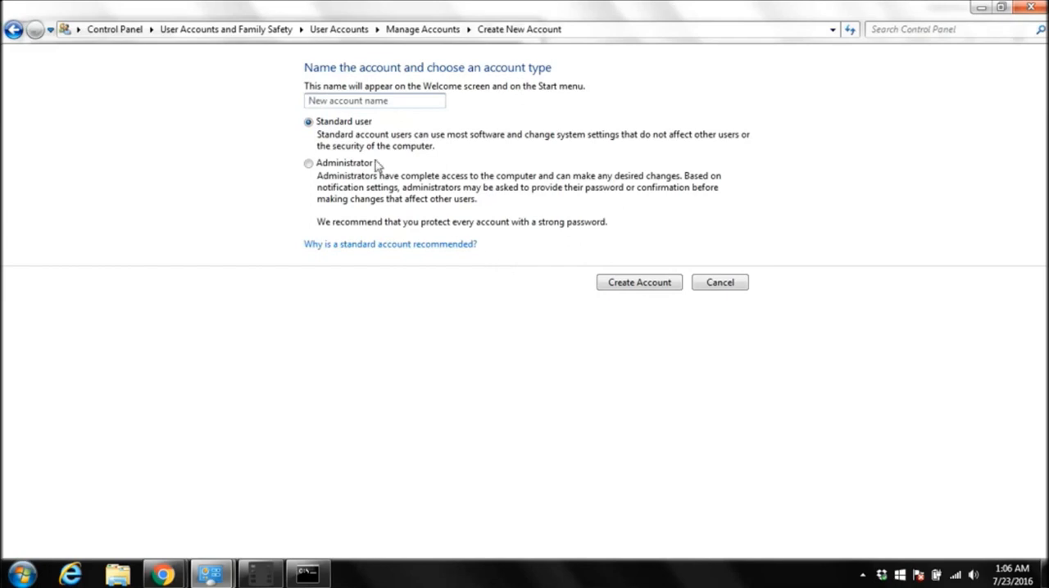
click(718, 282)
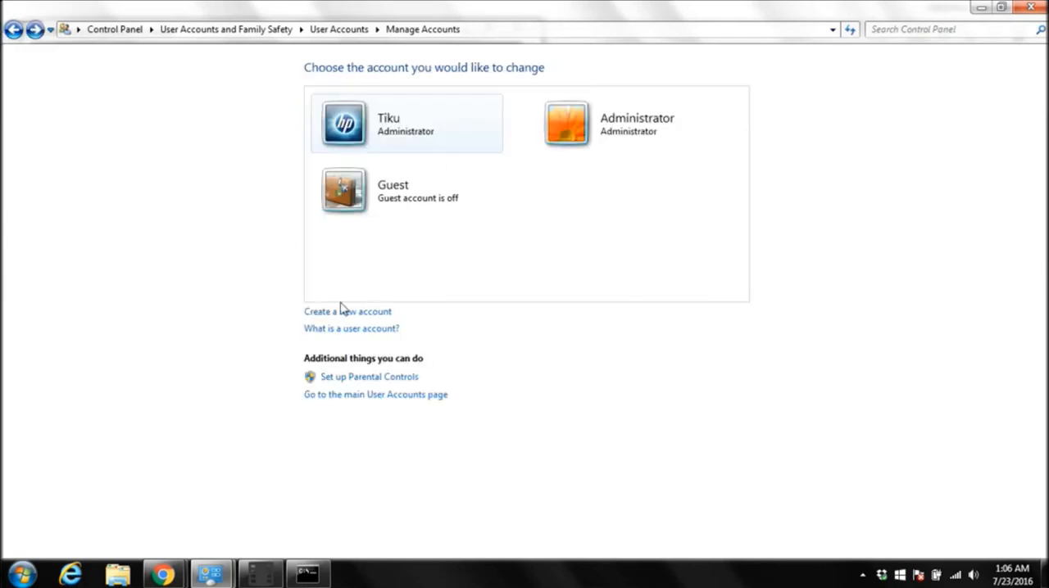
click(347, 312)
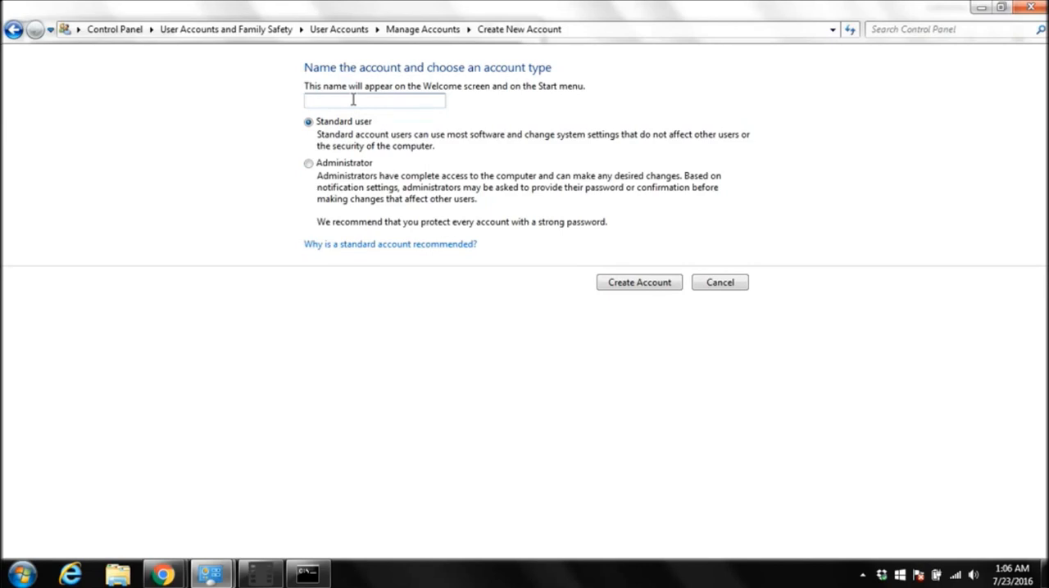
text(to)
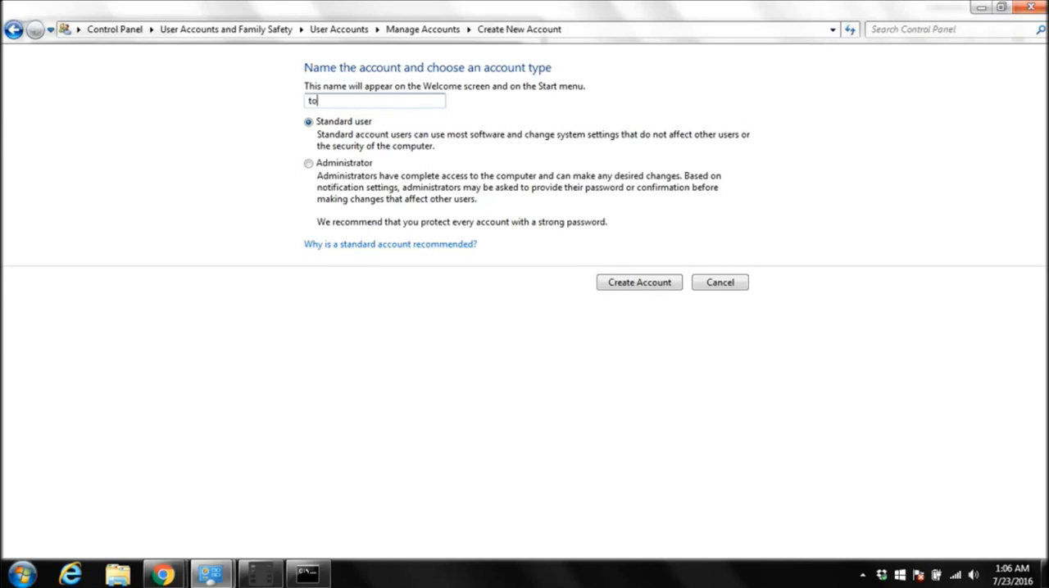
text(m)
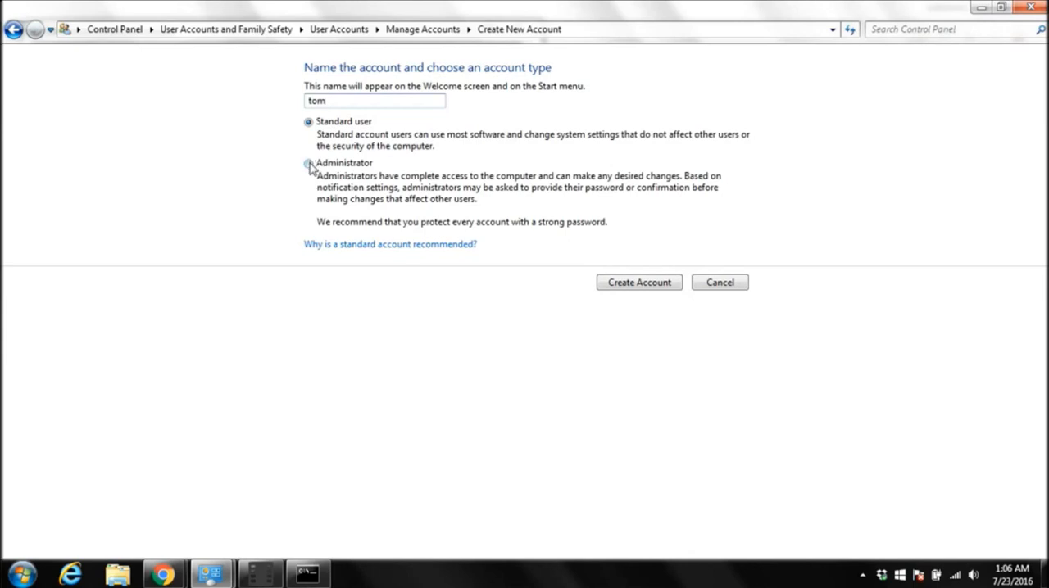
click(308, 164)
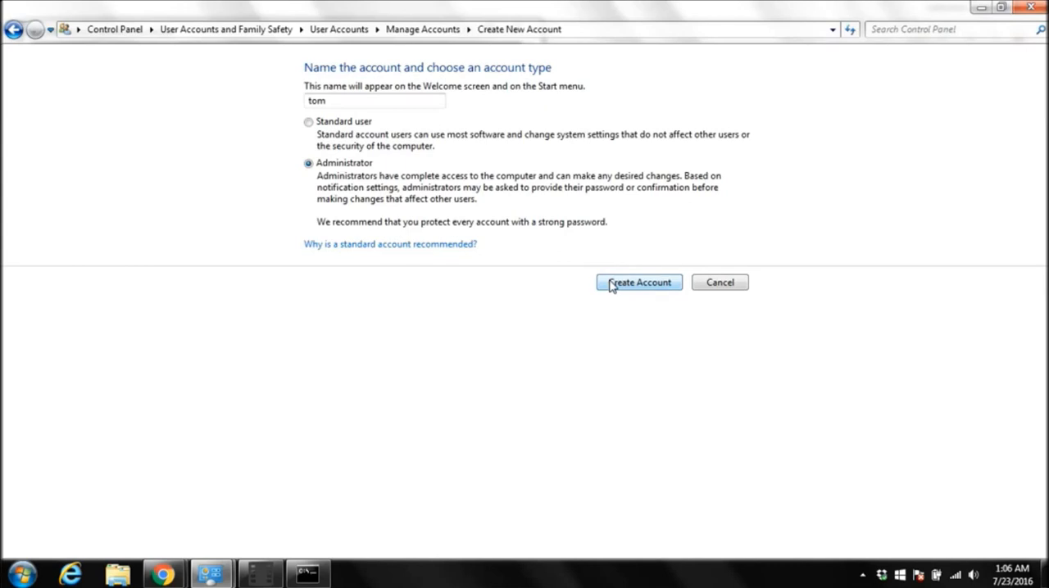
click(639, 282)
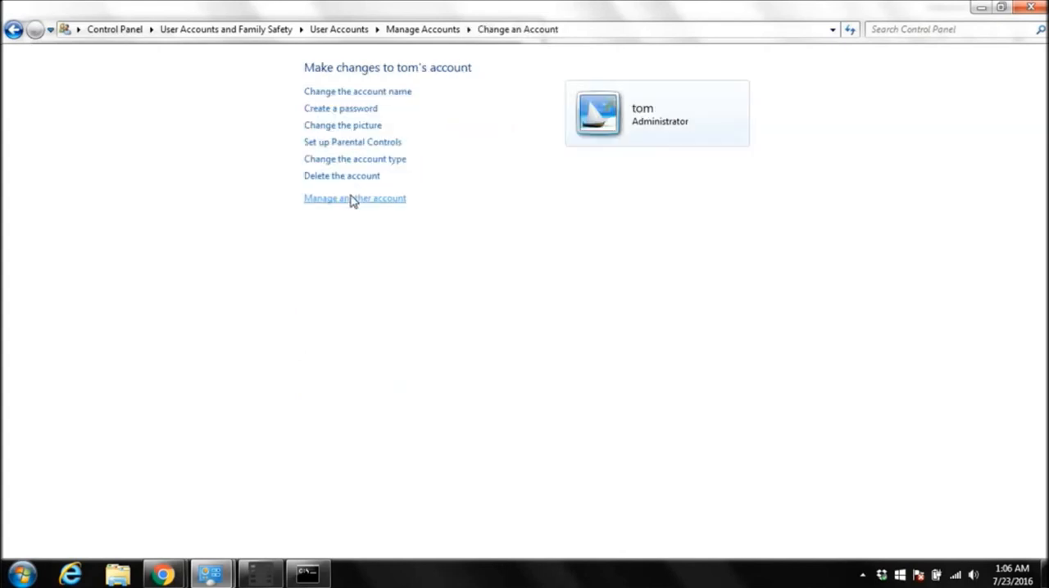
mouse_move(341, 175)
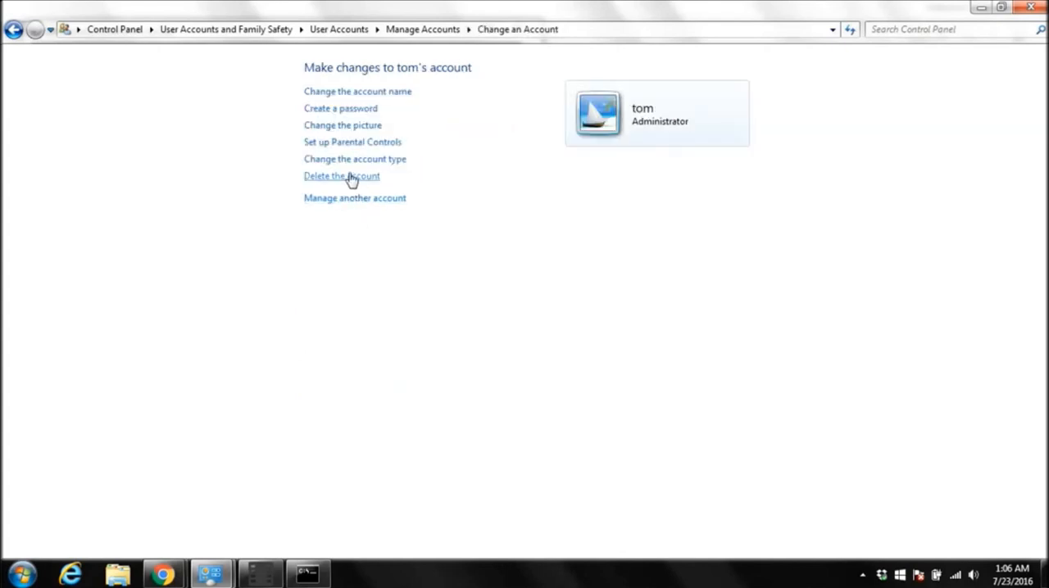
mouse_move(351, 113)
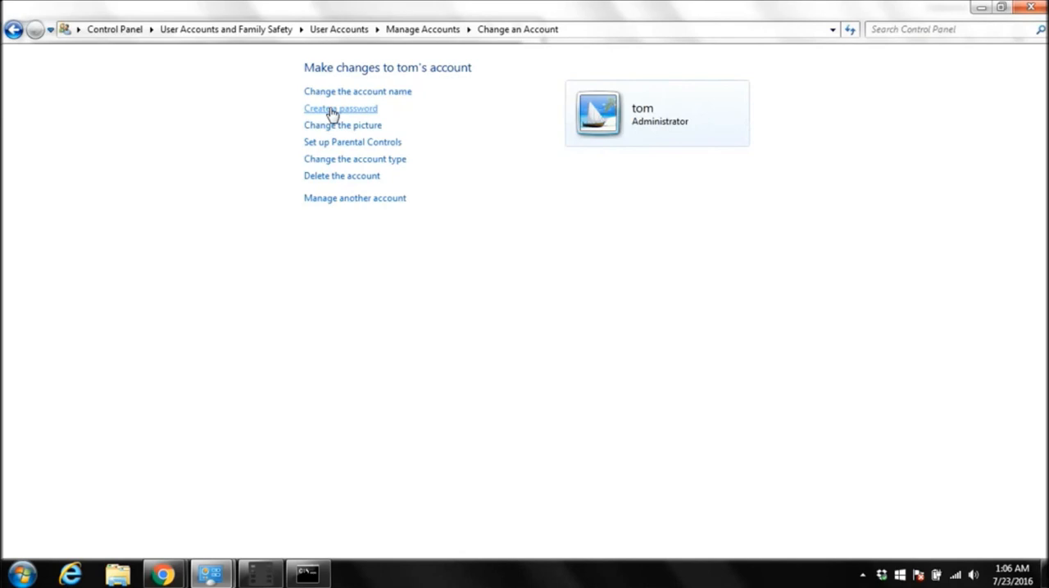
Give the tom account a password so it is password protected.
click(341, 108)
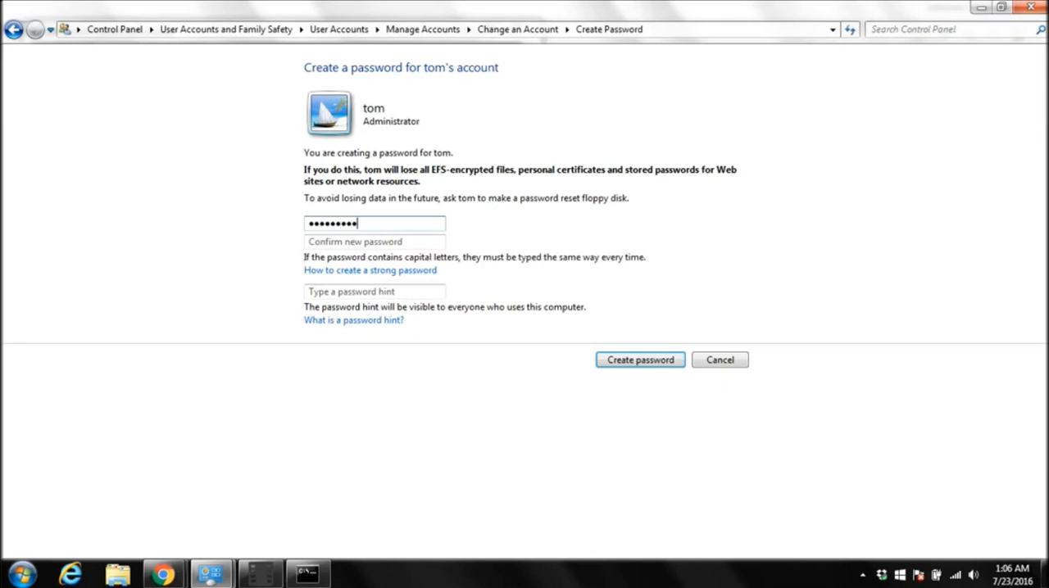
click(373, 241)
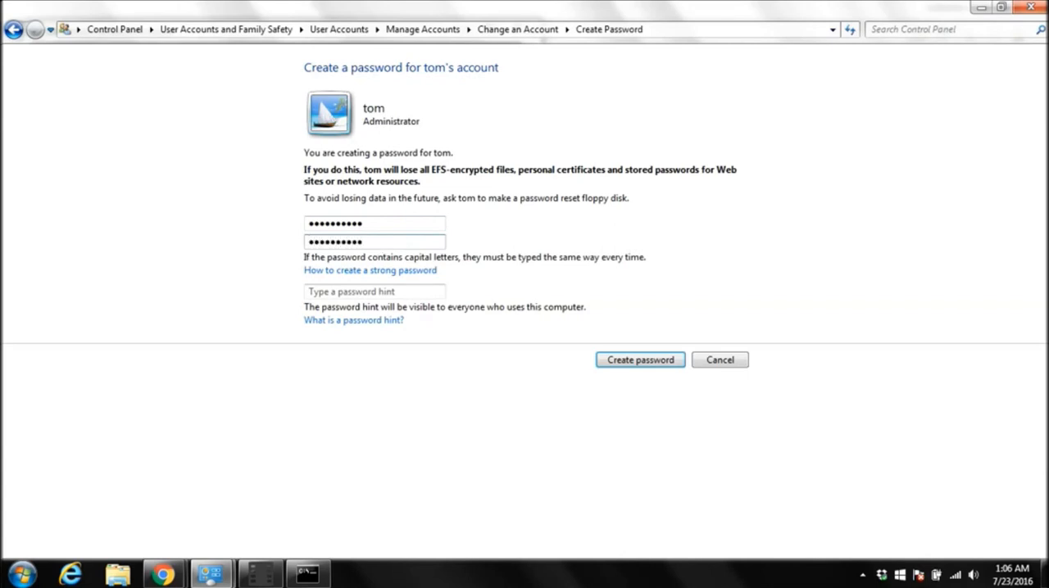
mouse_move(639, 360)
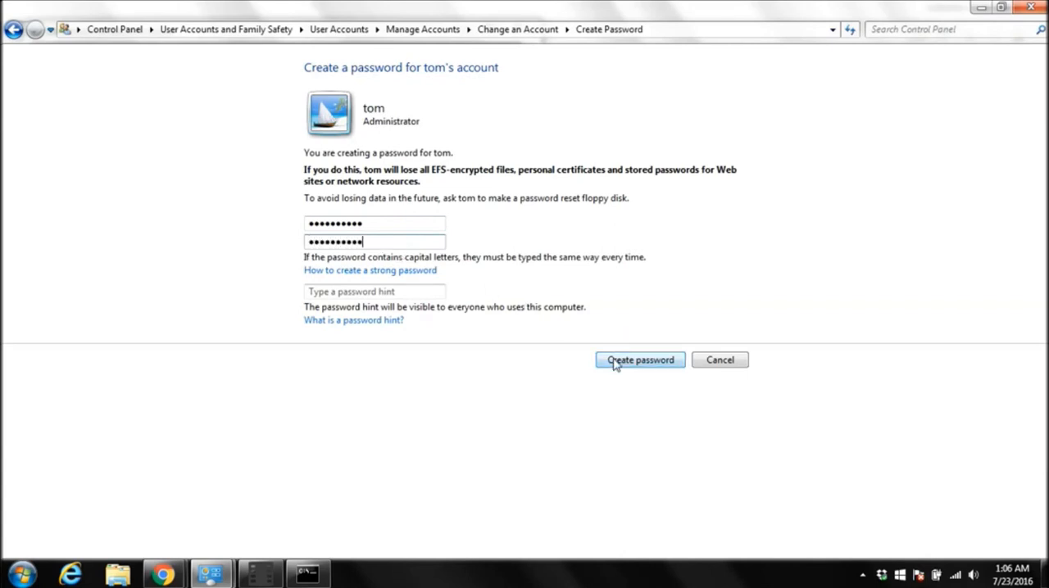
click(639, 360)
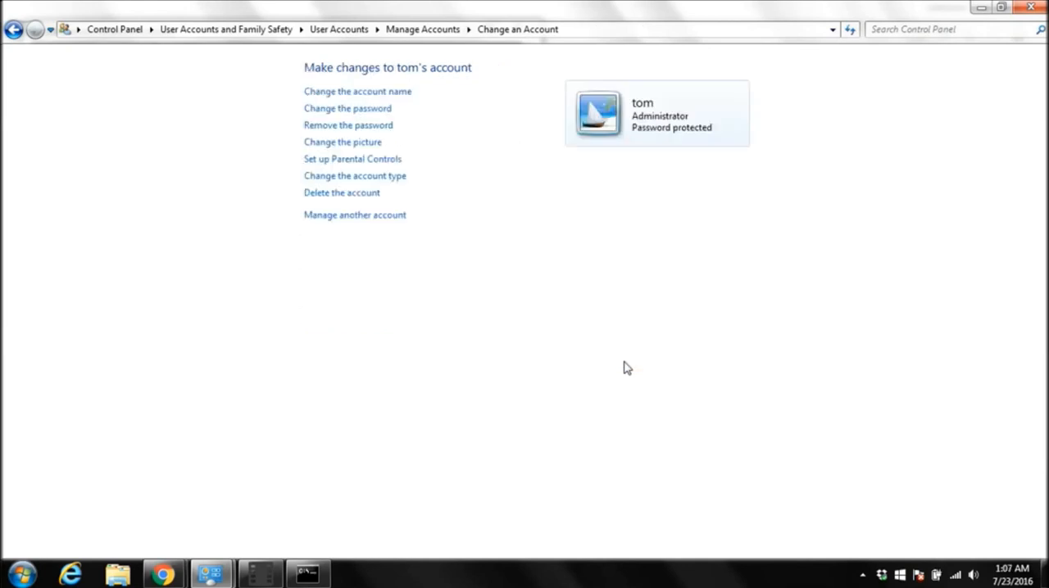
mouse_move(619, 139)
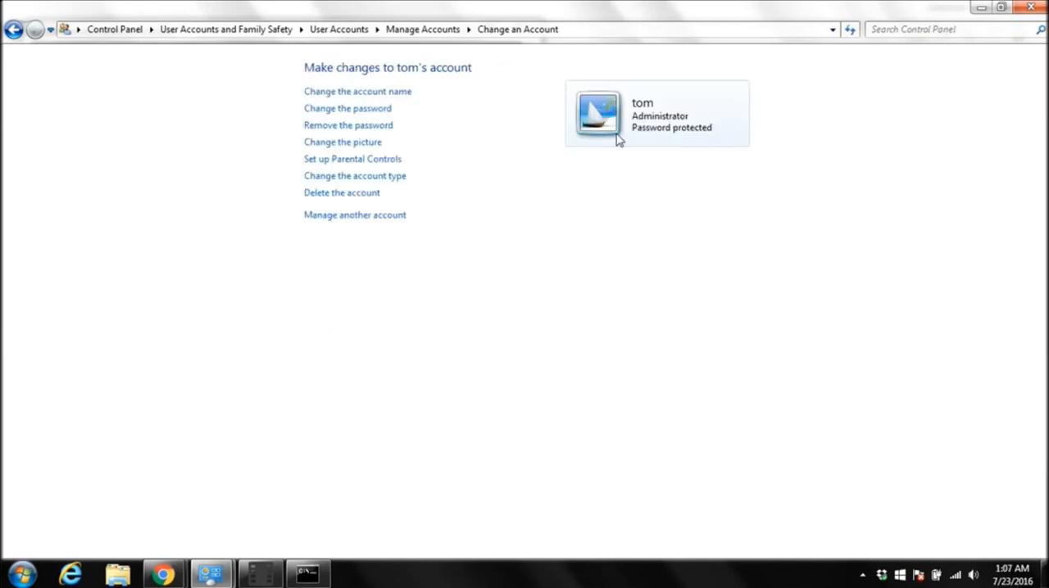
mouse_move(675, 167)
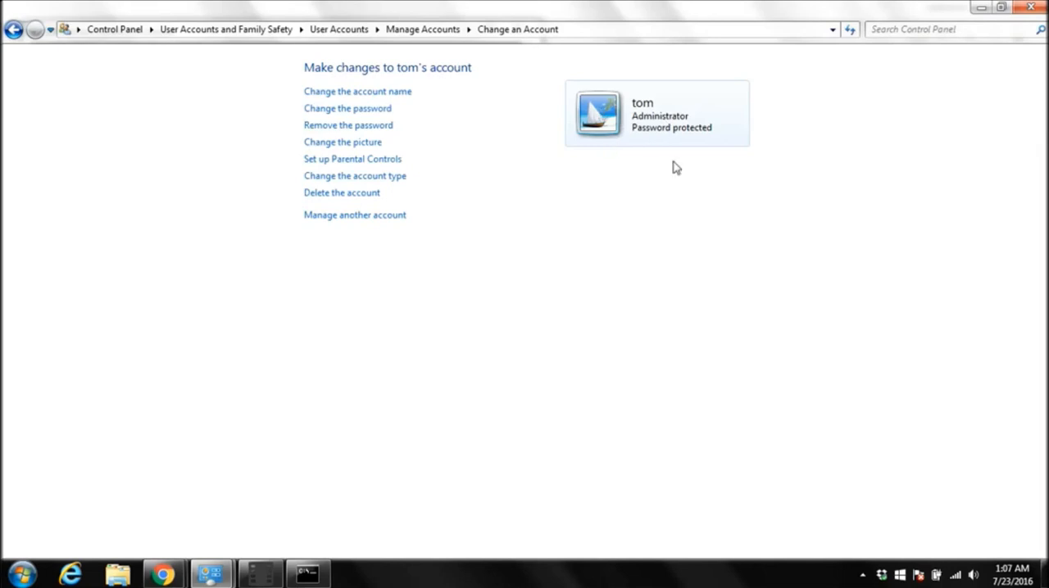
mouse_move(244, 504)
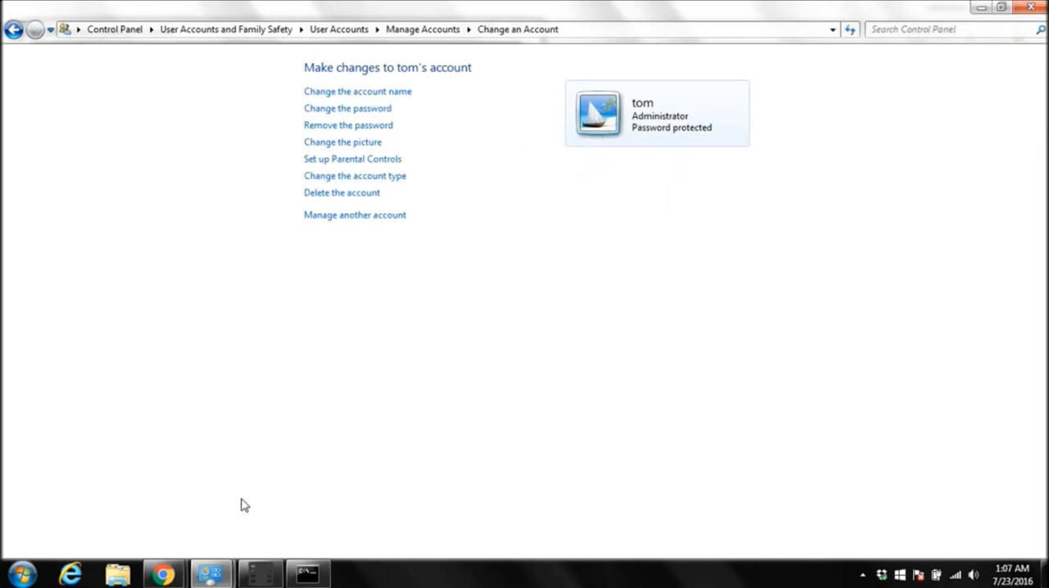
click(260, 573)
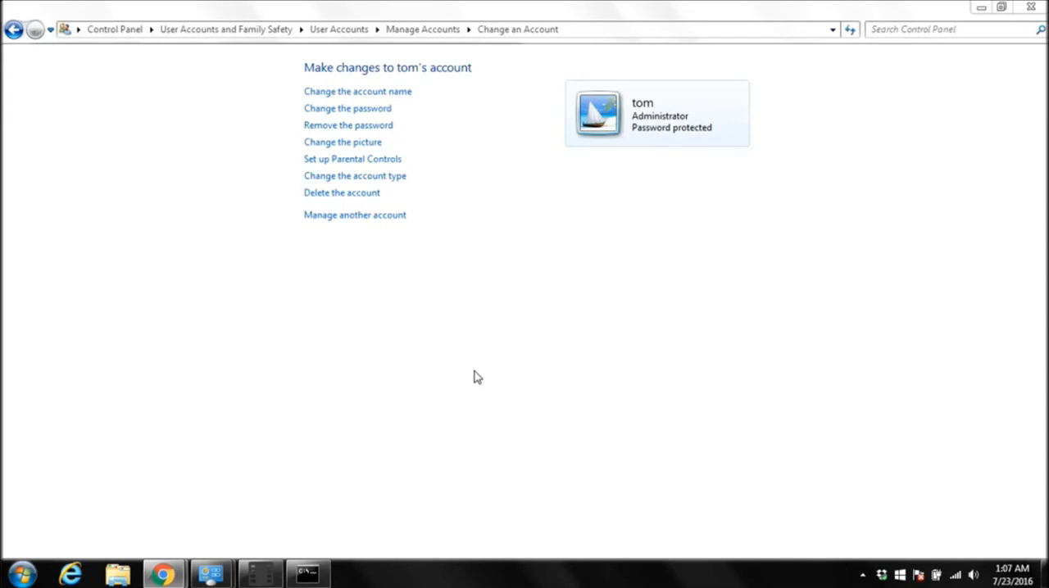
mouse_move(275, 432)
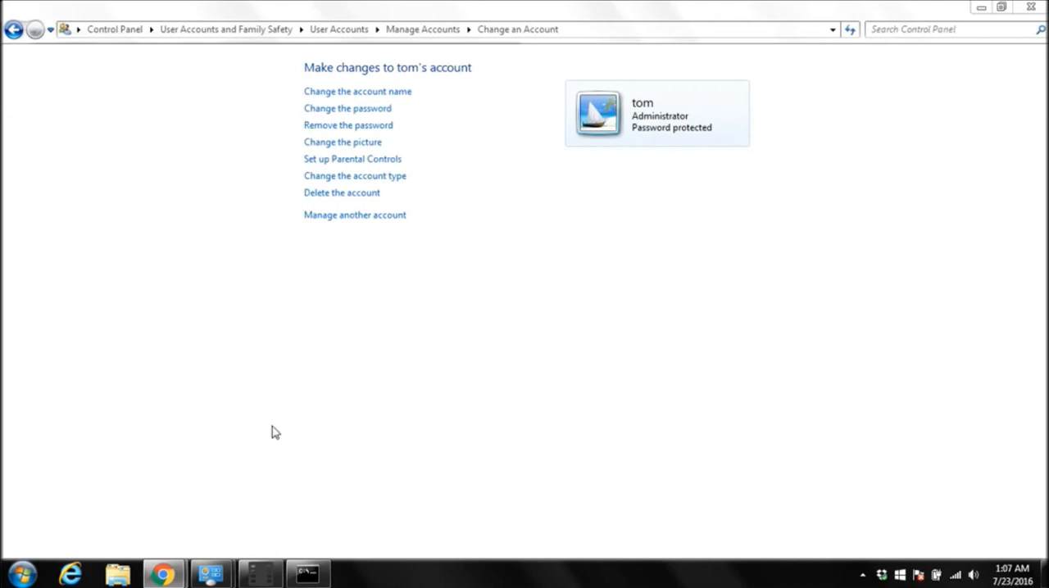
Launch the Services console by searching services.msc in the Start menu.
click(13, 574)
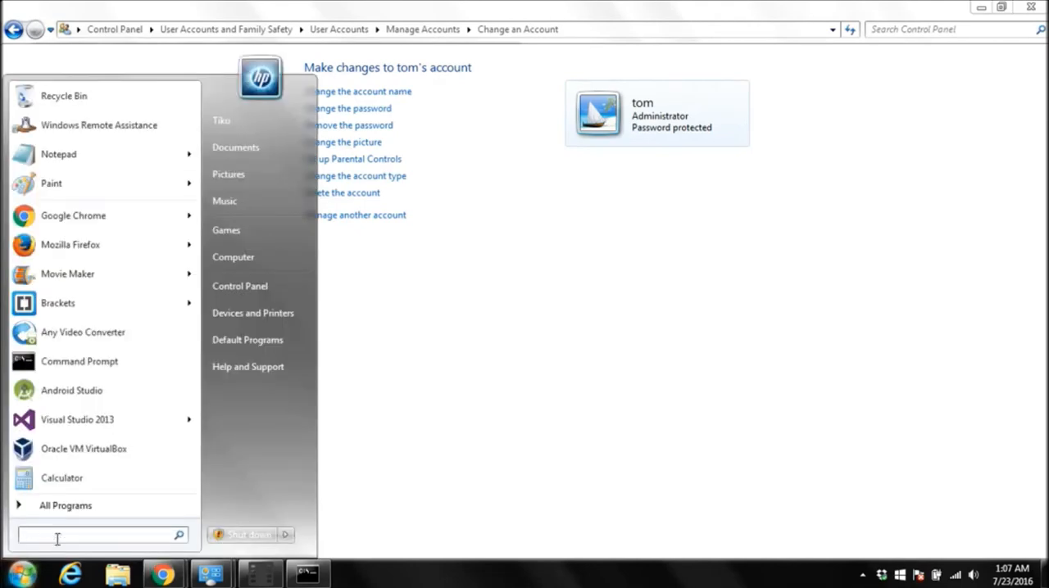
text(services)
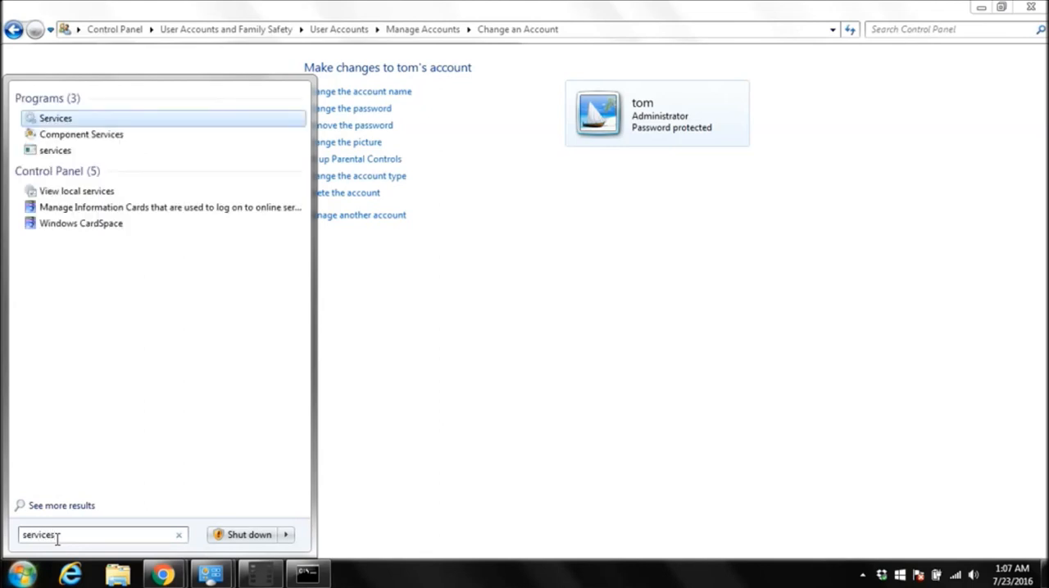
text(.ms)
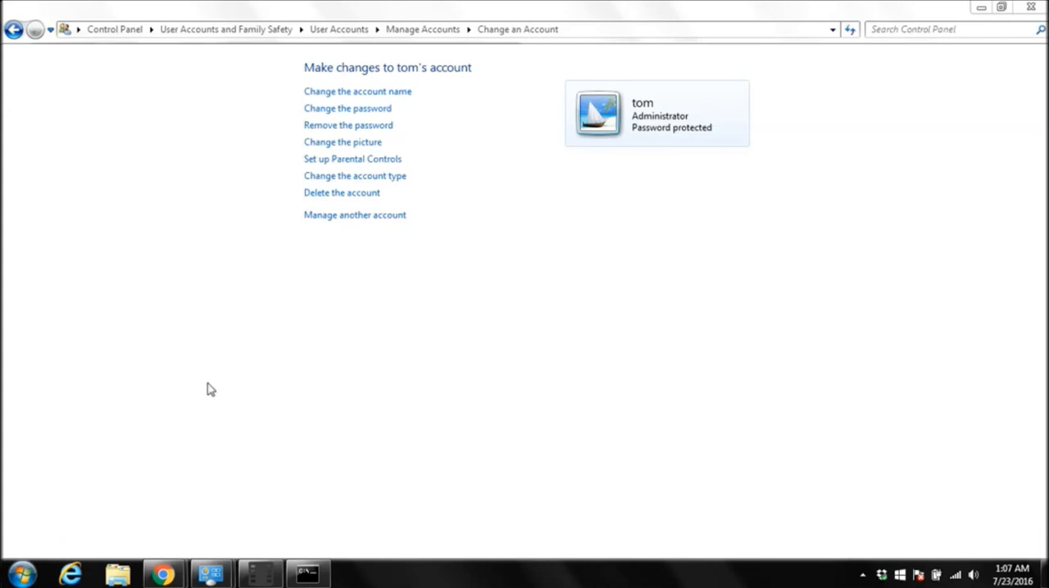
mouse_move(347, 207)
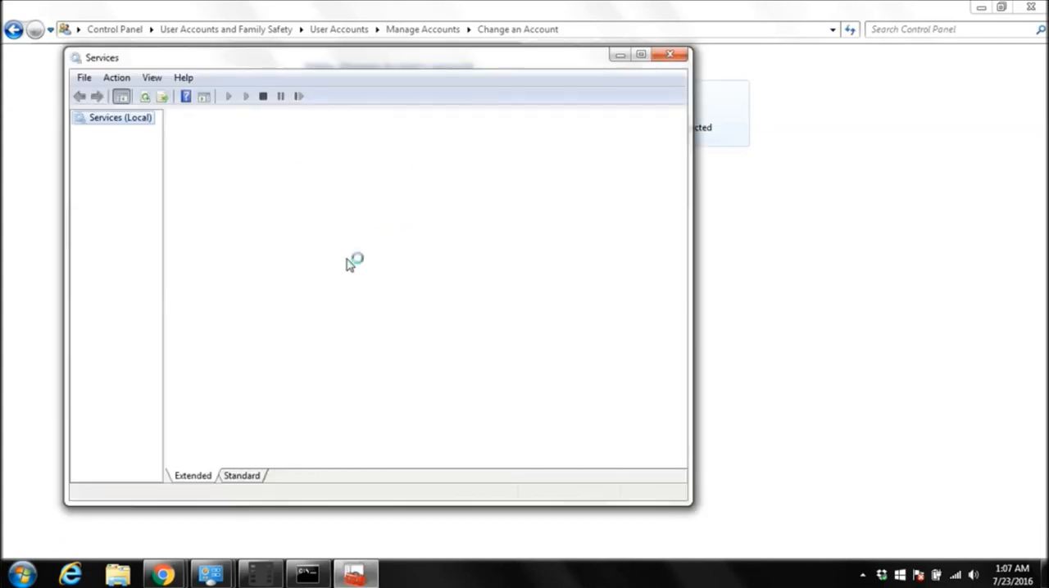
Maximize Services and scroll the local services list down to the Telnet entry.
click(640, 54)
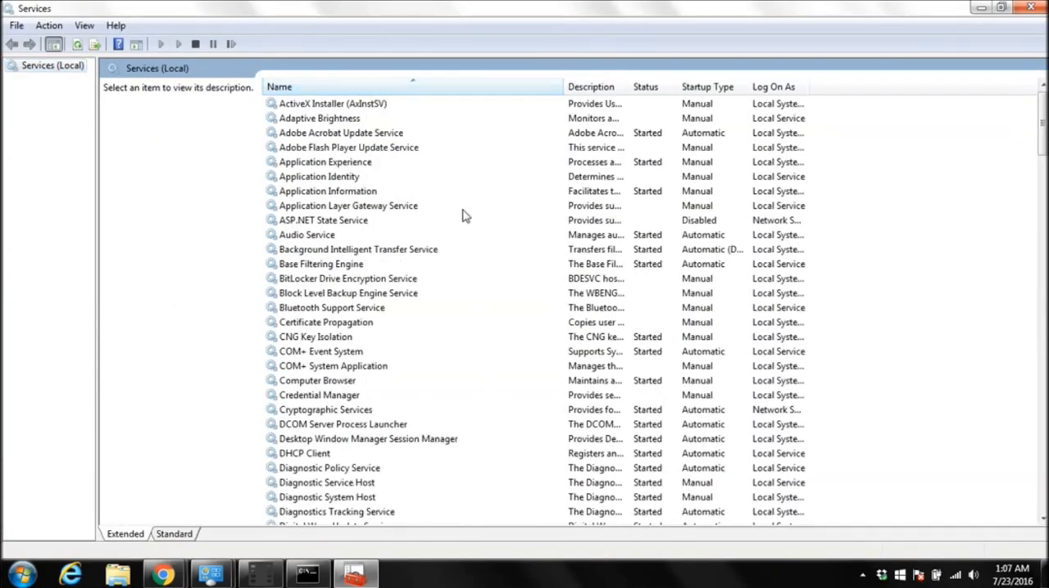
scroll(down, 3)
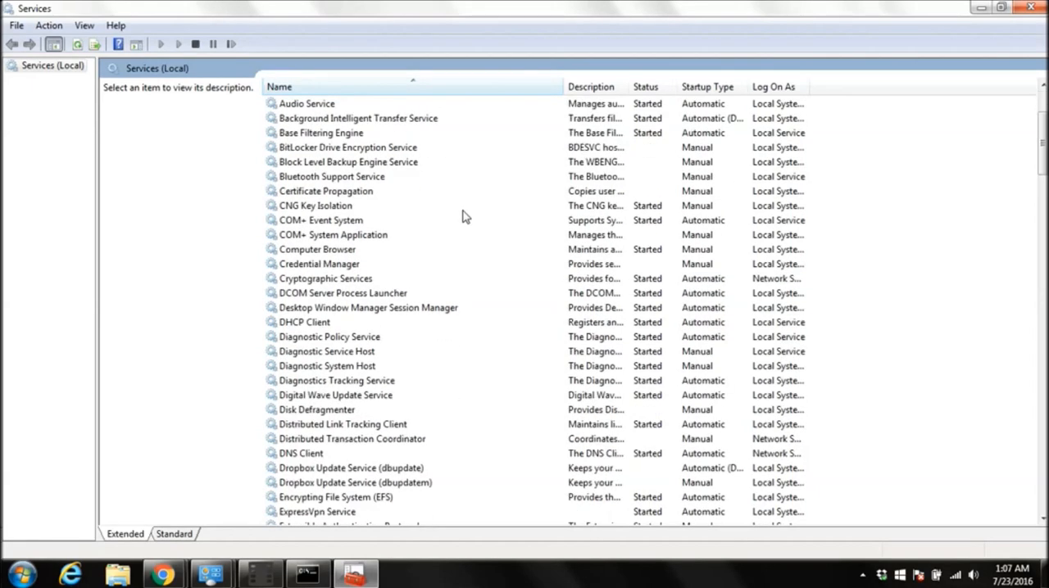
scroll(down, 3)
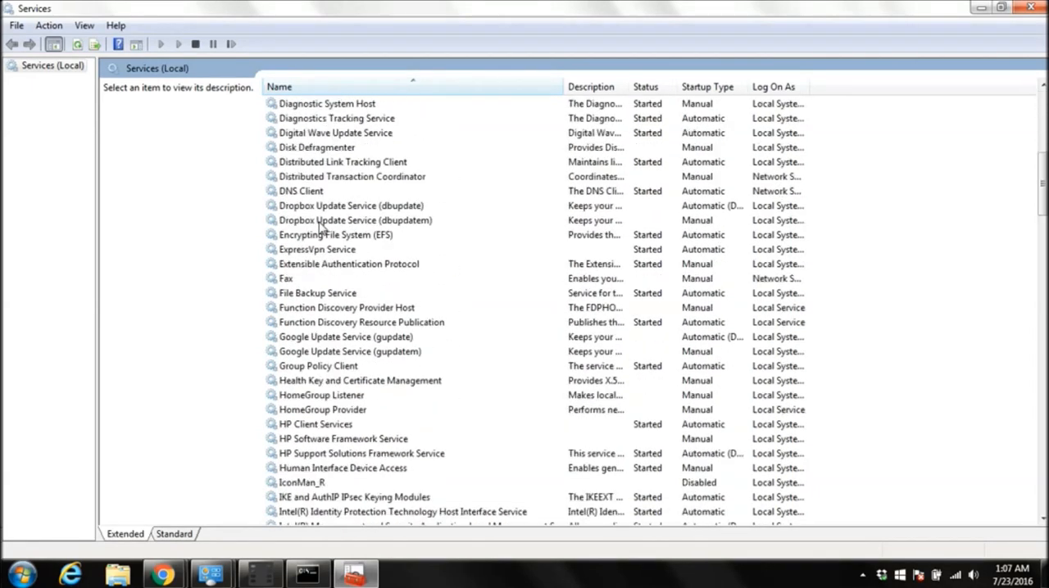
scroll(down, 3)
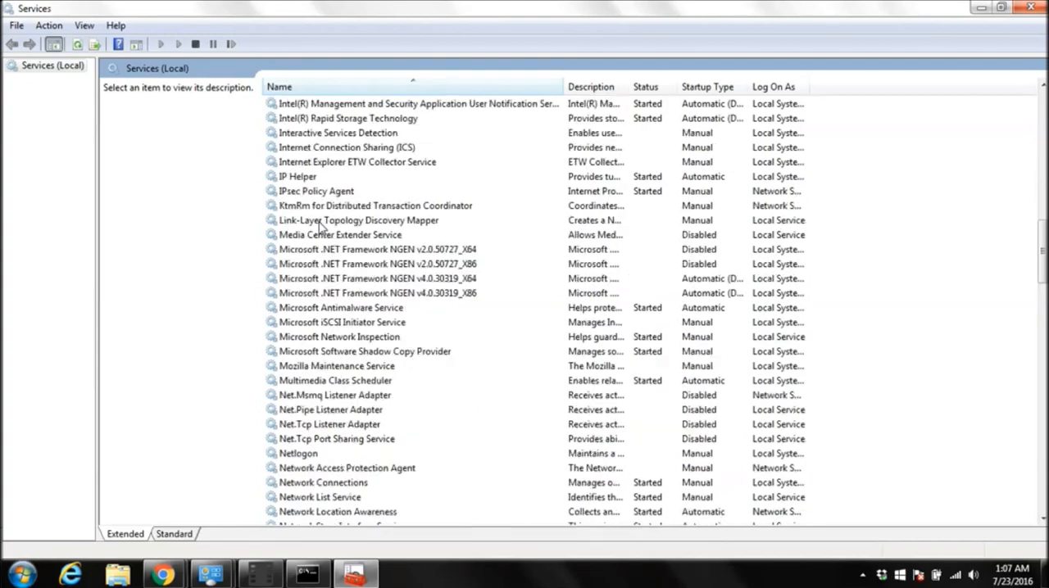
scroll(down, 3)
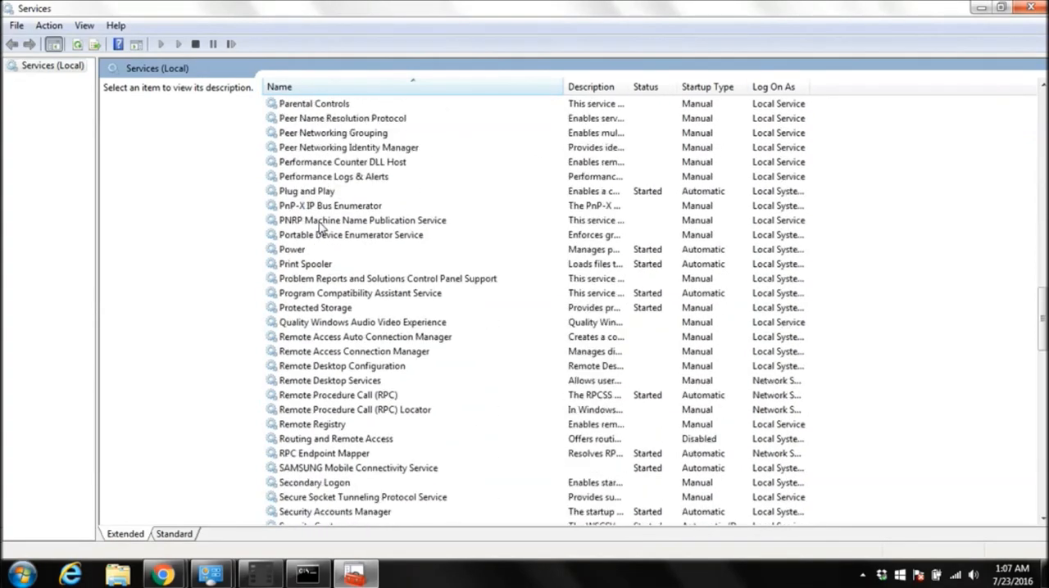
scroll(down, 3)
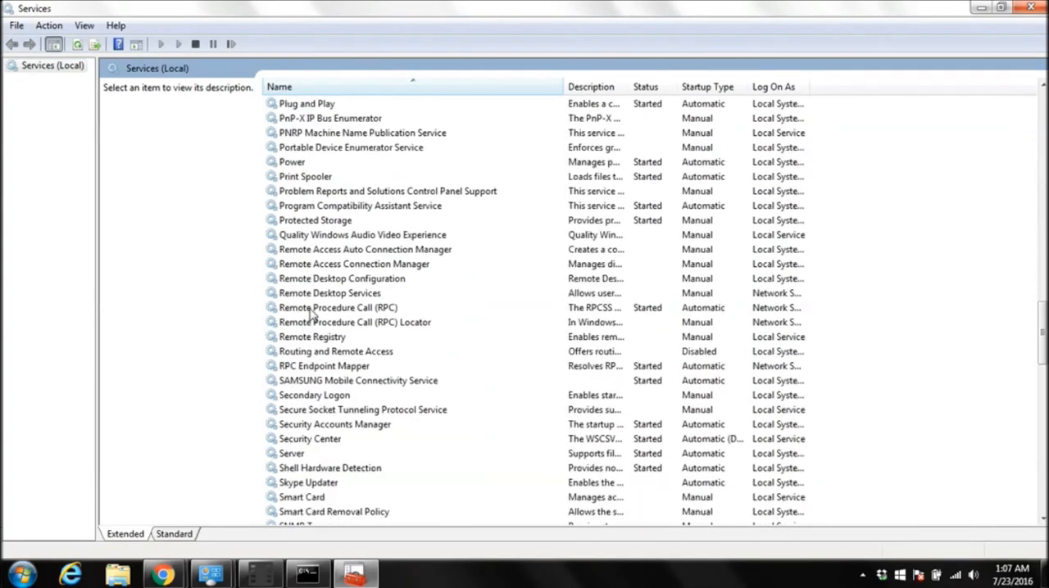
scroll(down, 3)
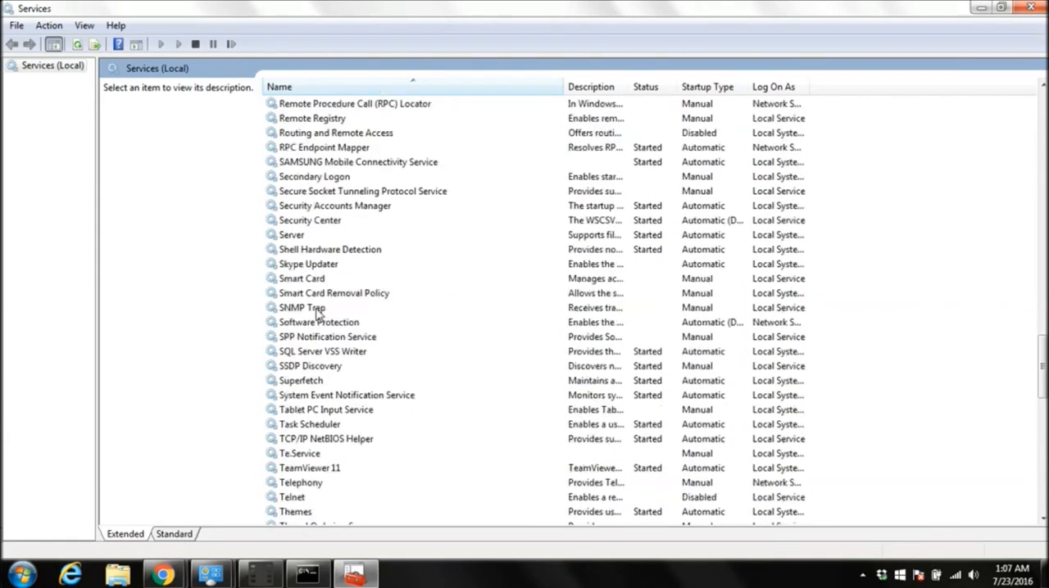
Set the Telnet service's startup type to Manual, start it, and close its properties.
click(292, 452)
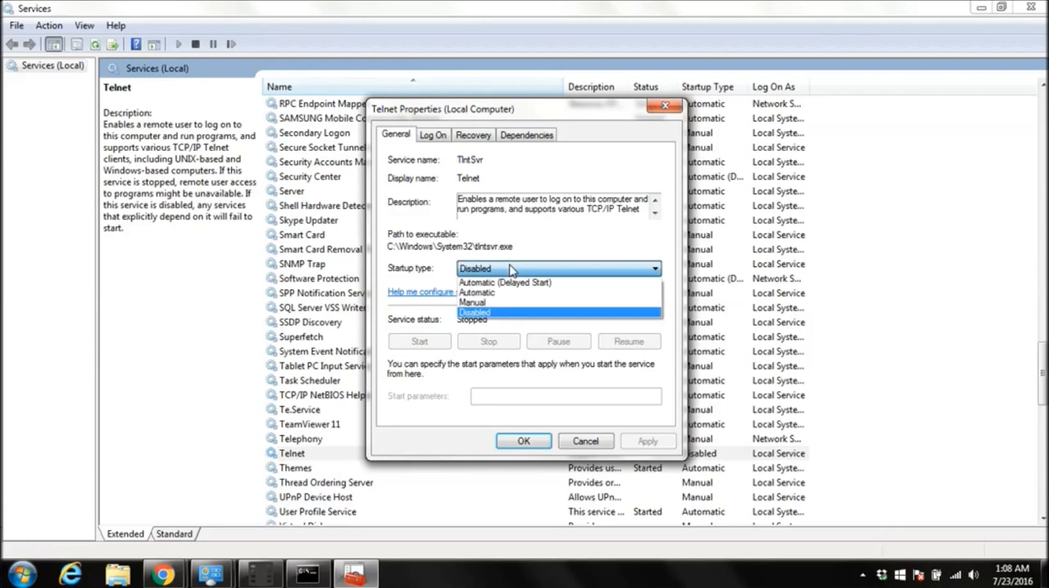
mouse_move(475, 301)
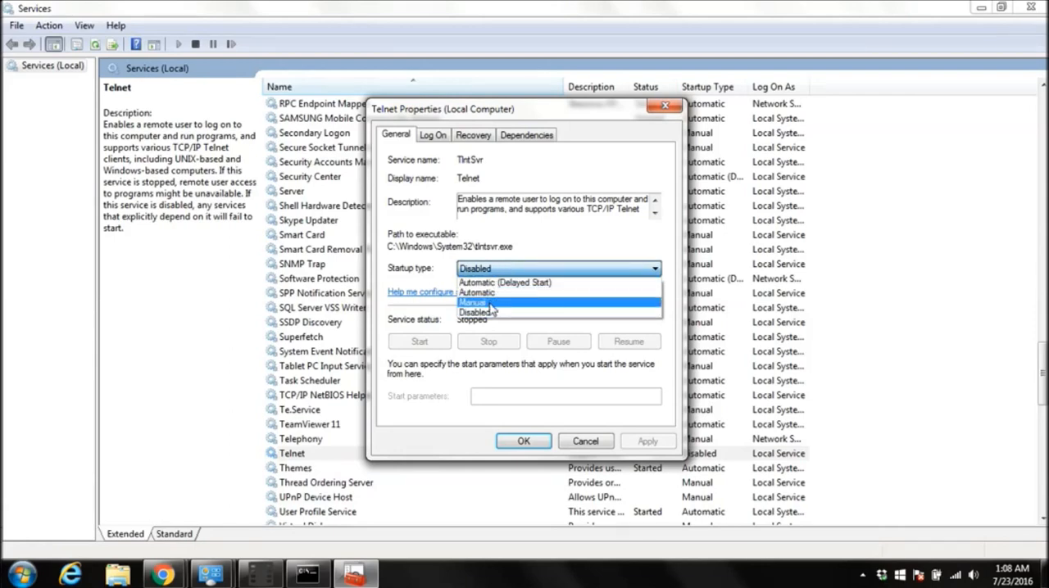
click(473, 301)
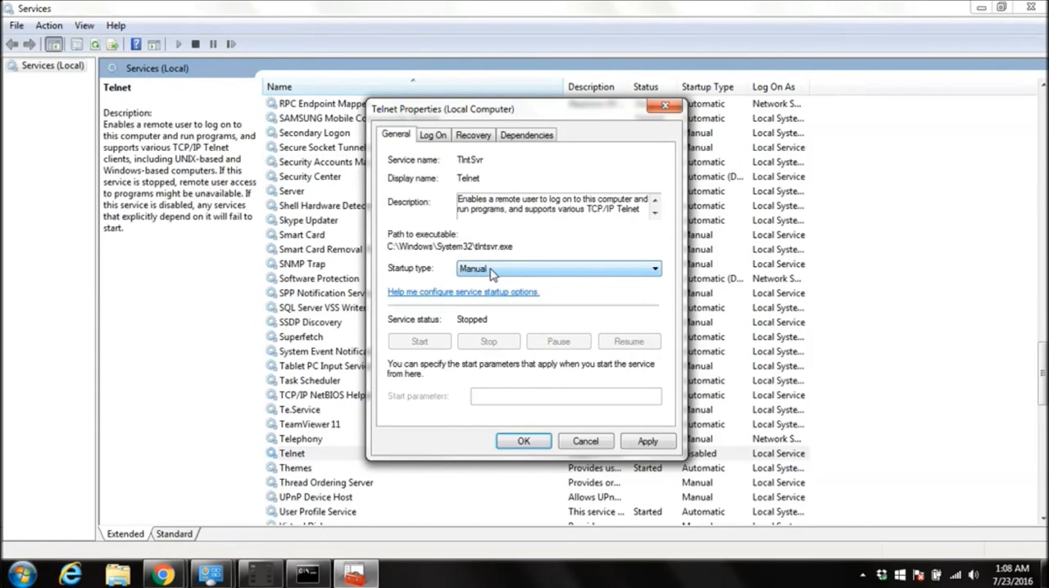
mouse_move(507, 274)
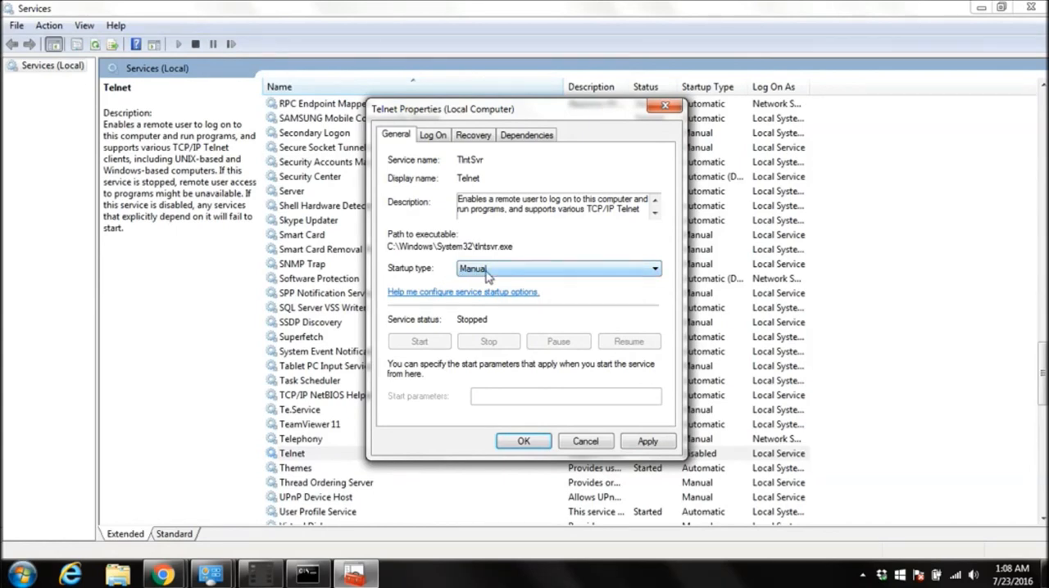
click(645, 440)
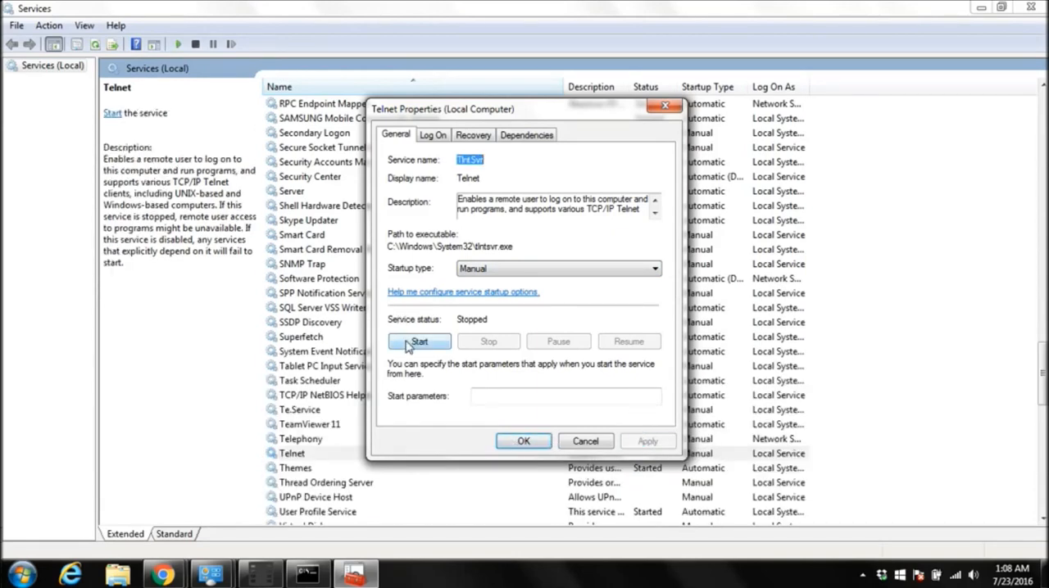
click(419, 341)
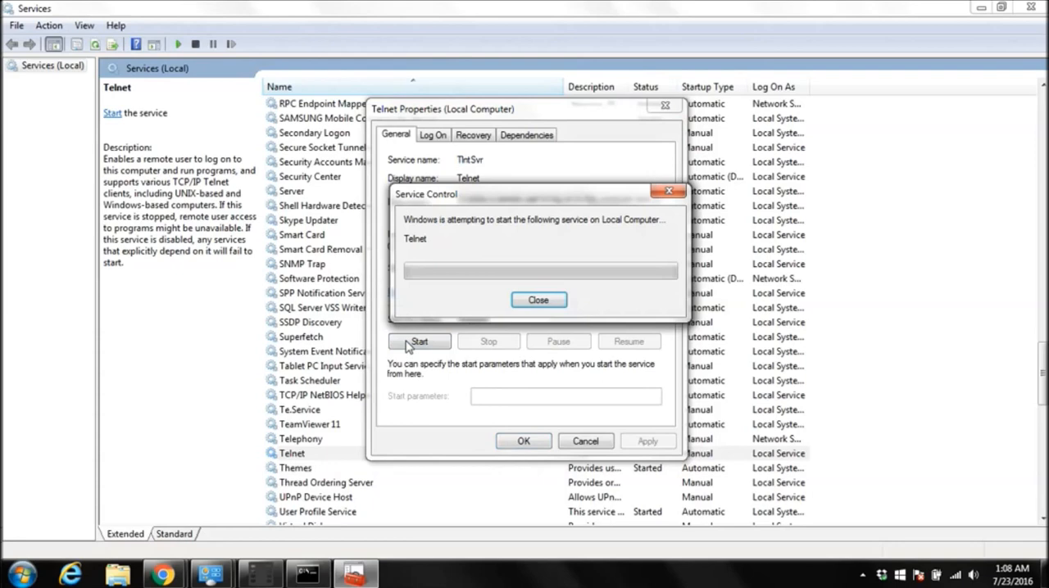
click(537, 300)
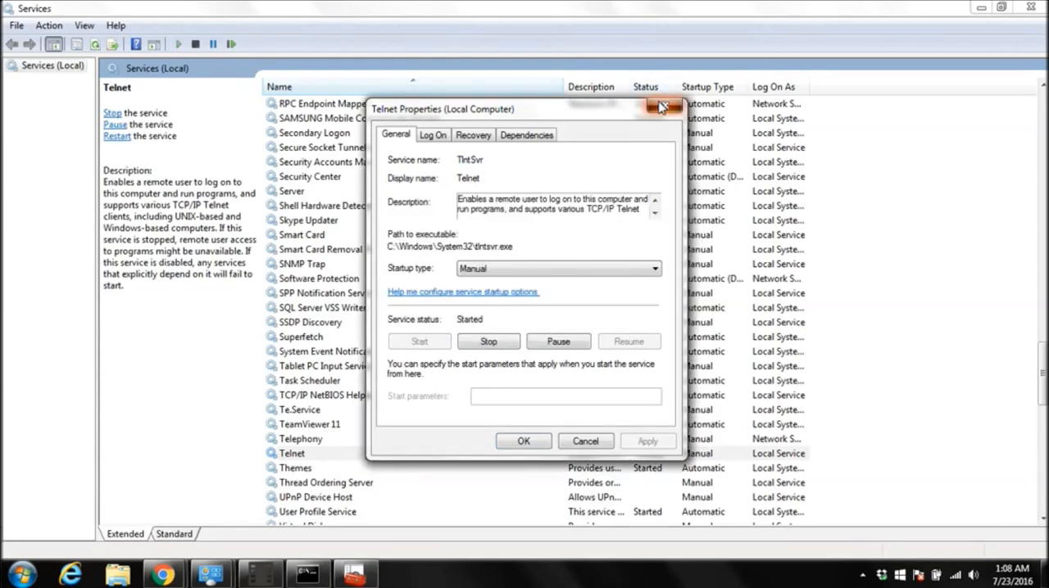
click(664, 108)
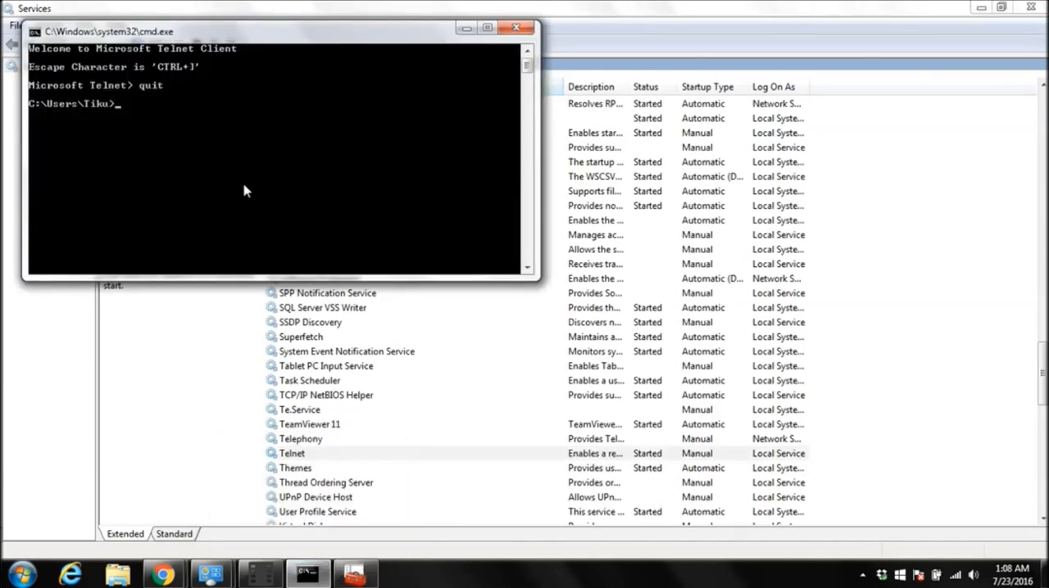
mouse_move(229, 173)
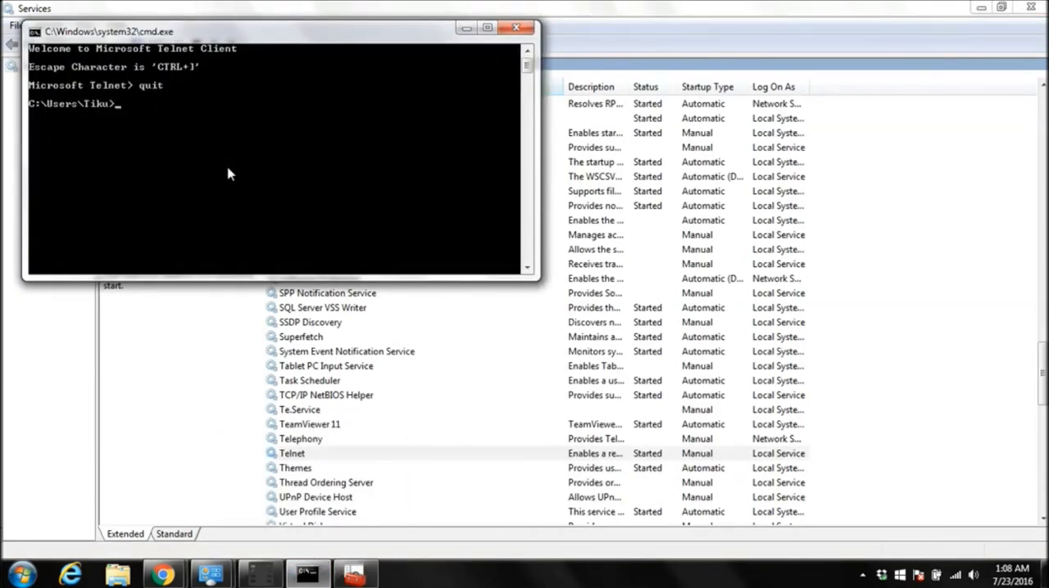
Run ipconfig and review the adapter list to find the machine's IPv4 address.
text(telne)
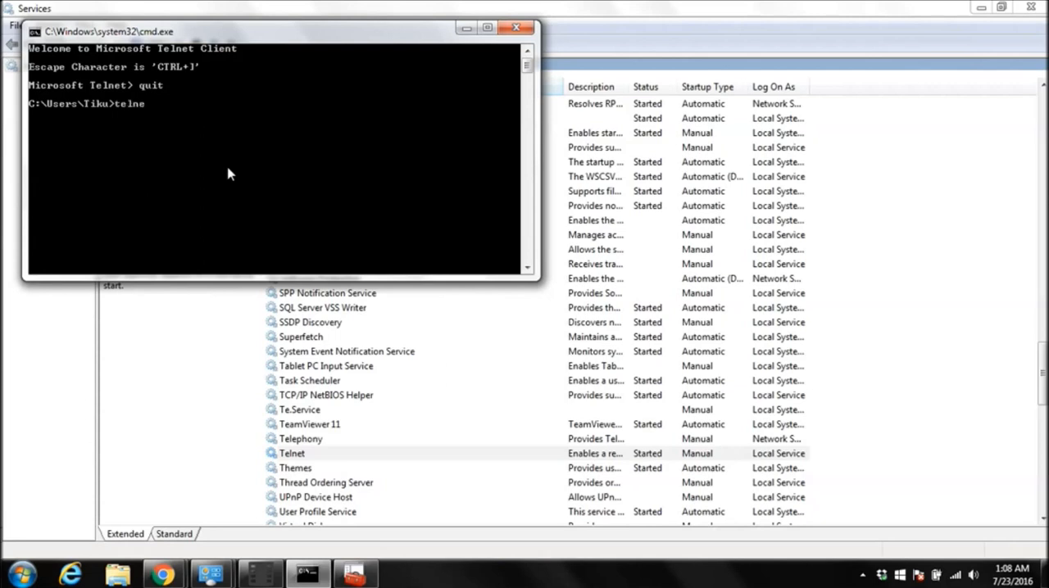
key(Backspace)
text(i)
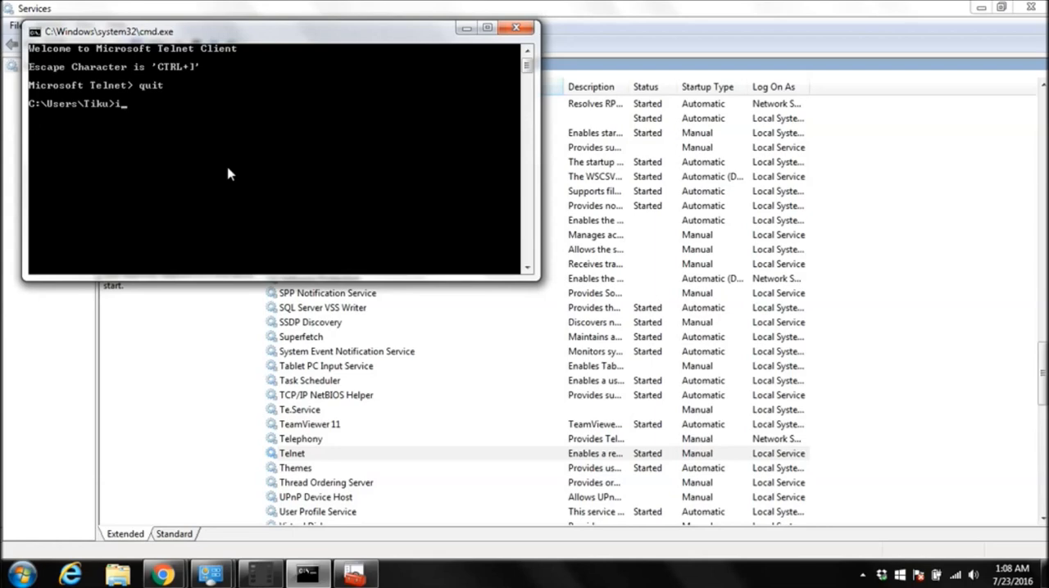
text(pconfi)
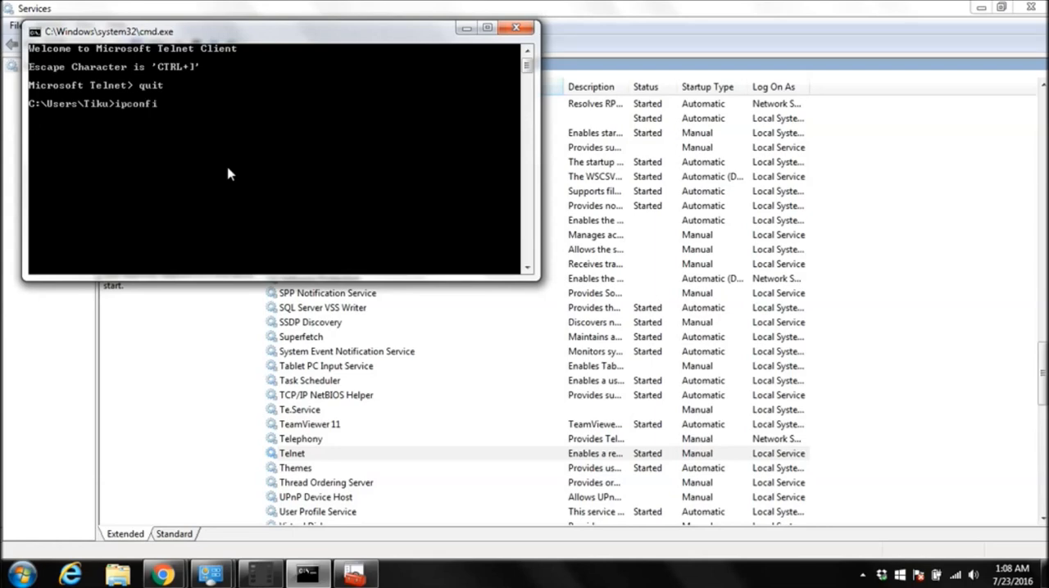
key(Return)
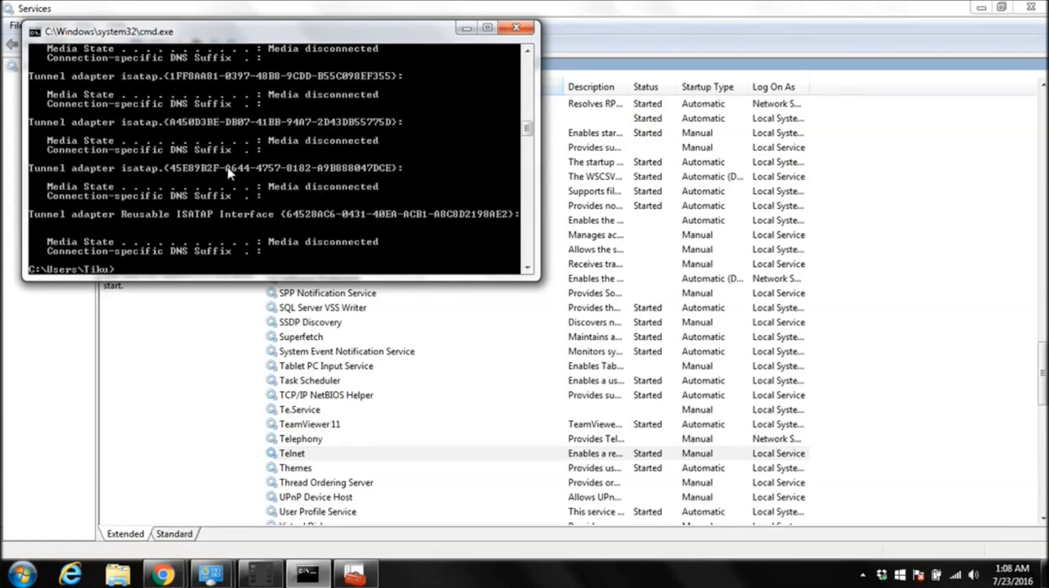
scroll(up, 3)
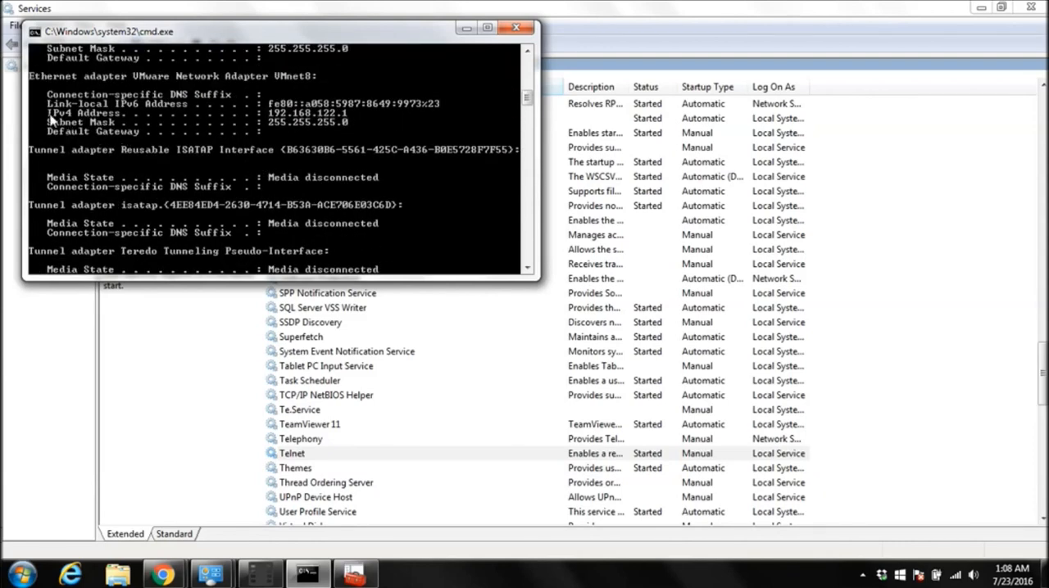
mouse_move(187, 124)
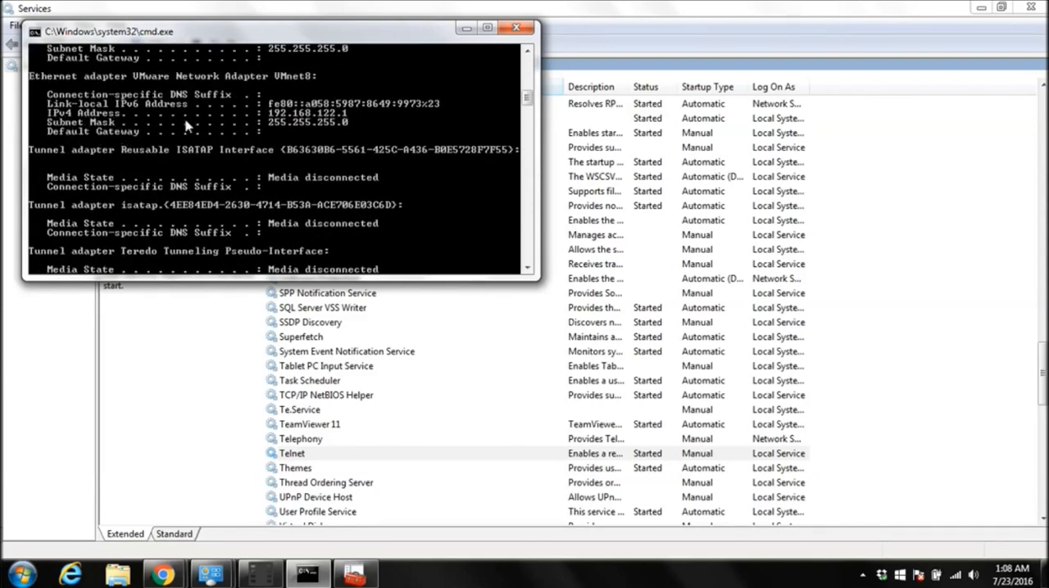
mouse_move(73, 56)
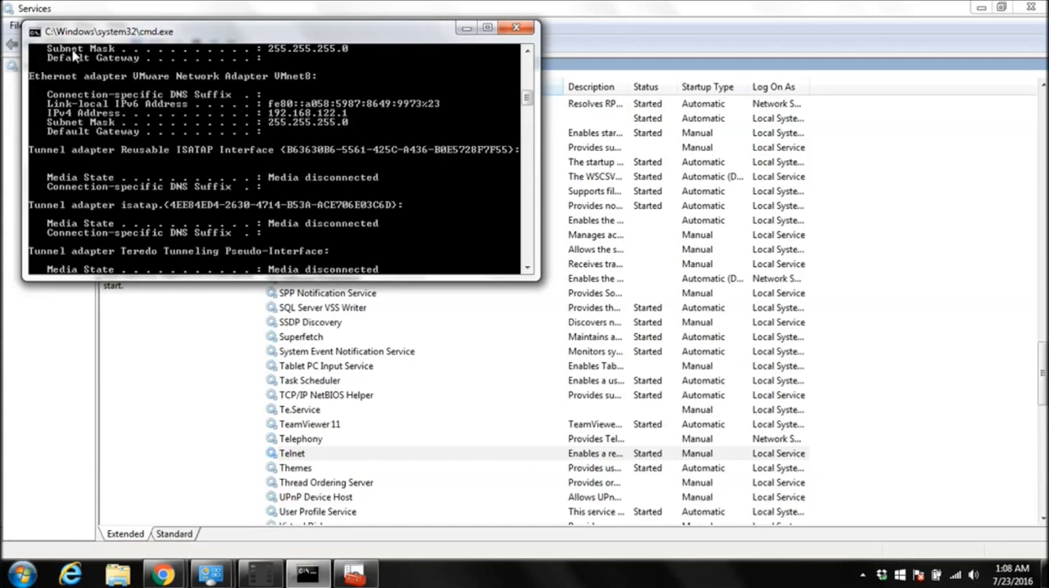
right_click(107, 31)
text(t)
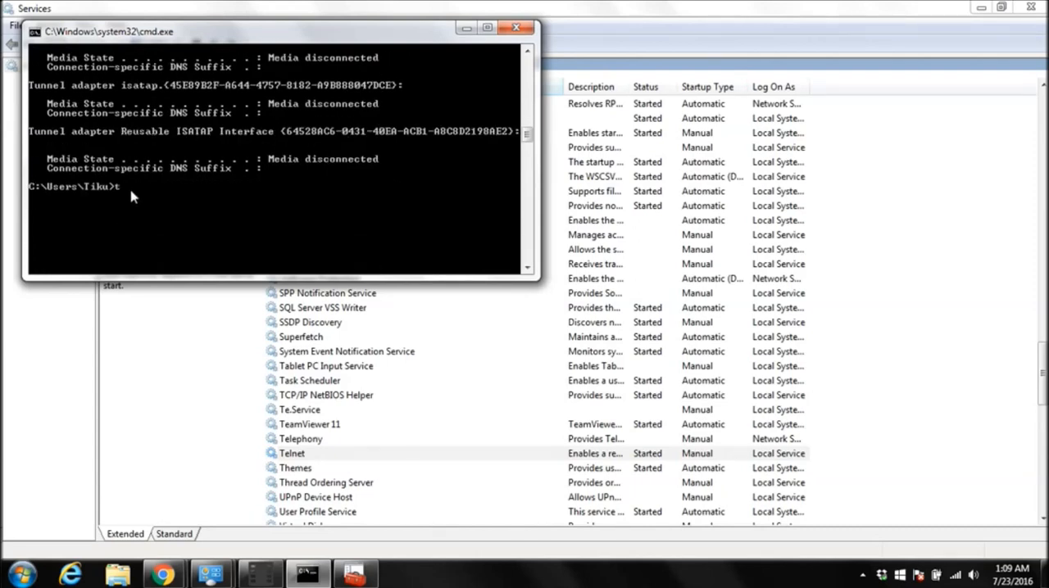
Start a Telnet session to 192.168.122.1, answering y to the send-password warning, reaching the login prompt.
text(el)
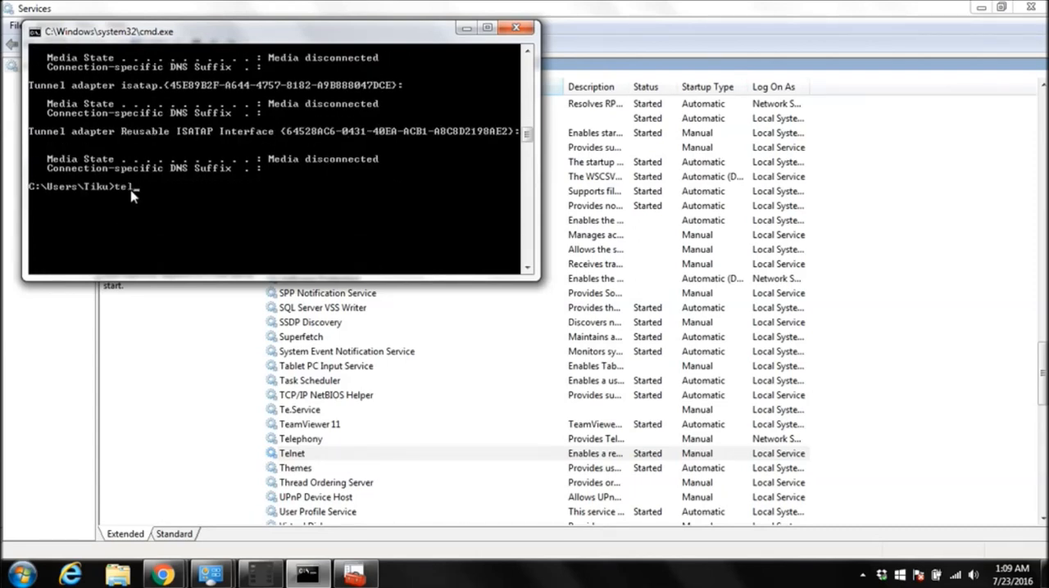
text(net)
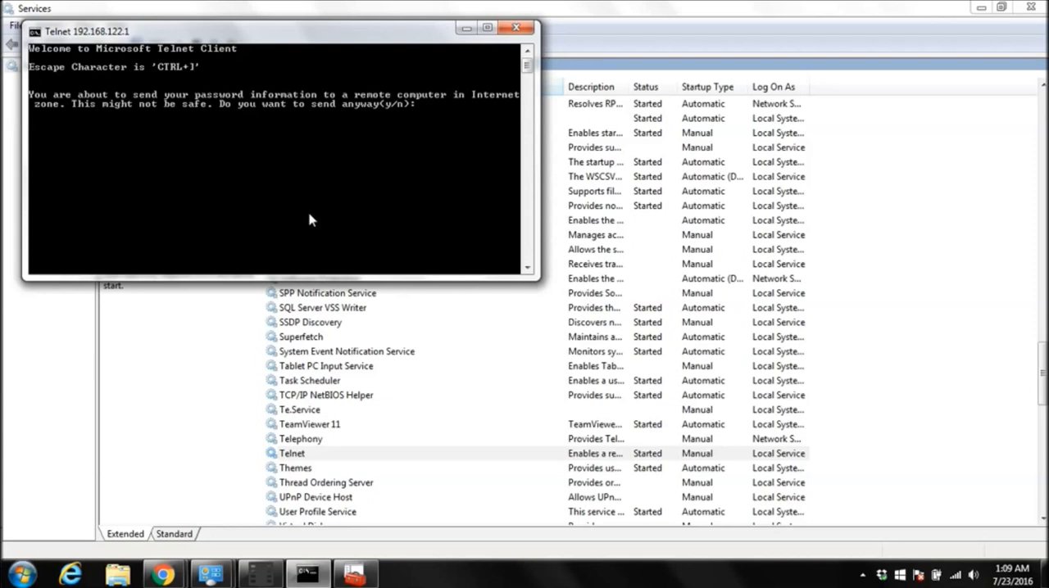
text(y)
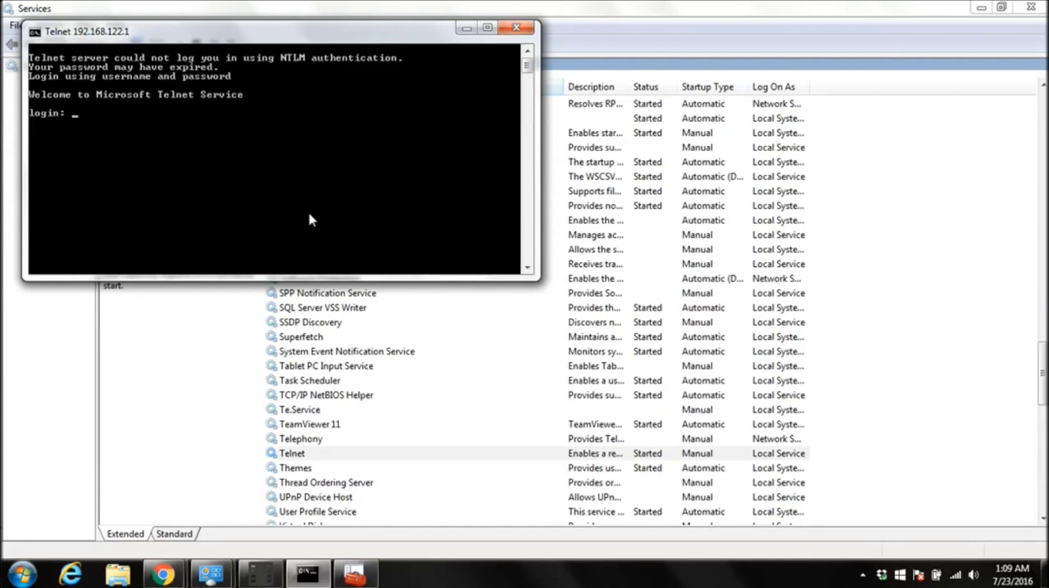
text(a)
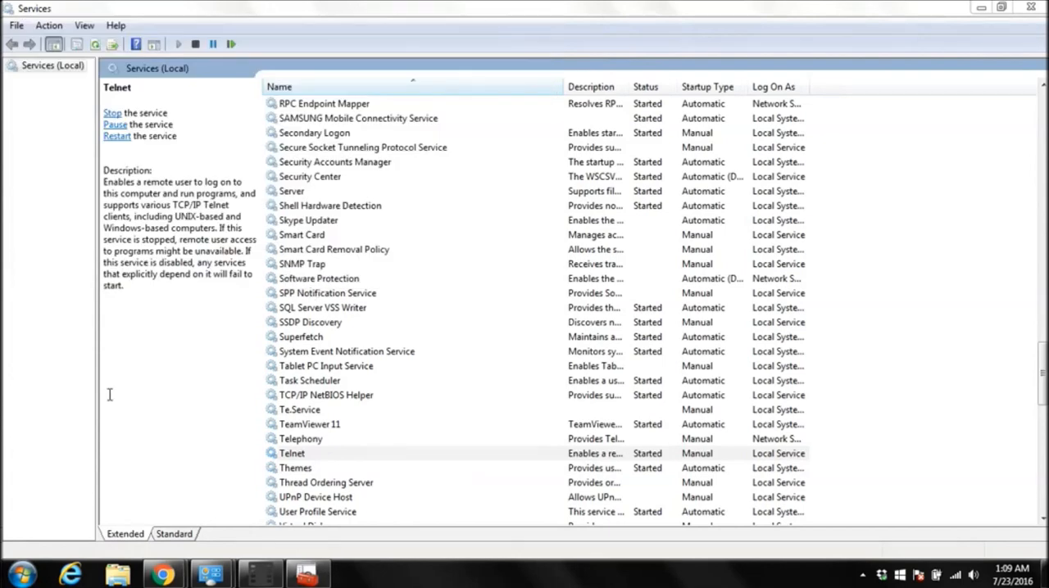
Launch Command Prompt as administrator from the Start menu.
click(20, 574)
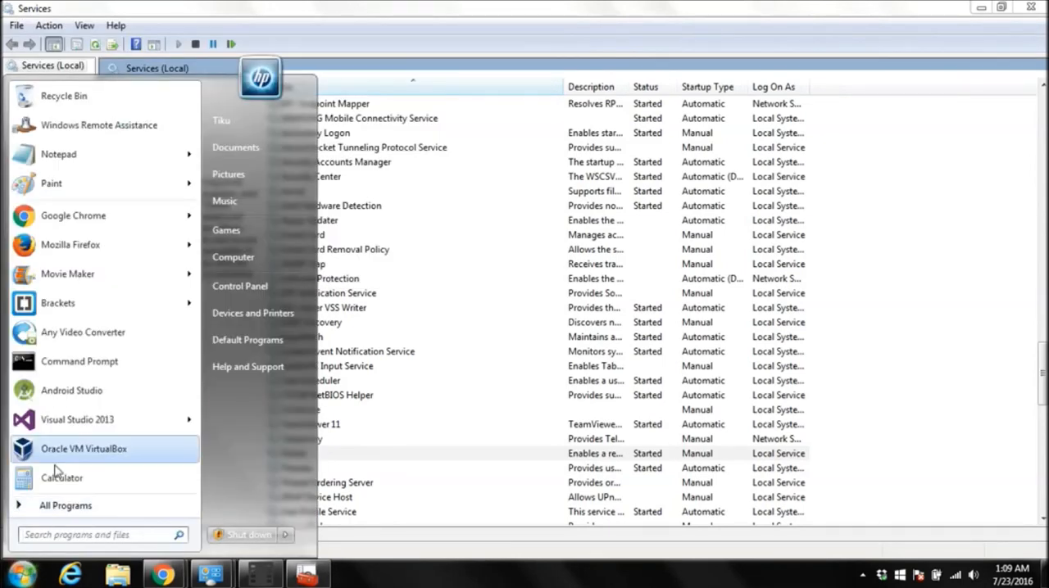
right_click(78, 362)
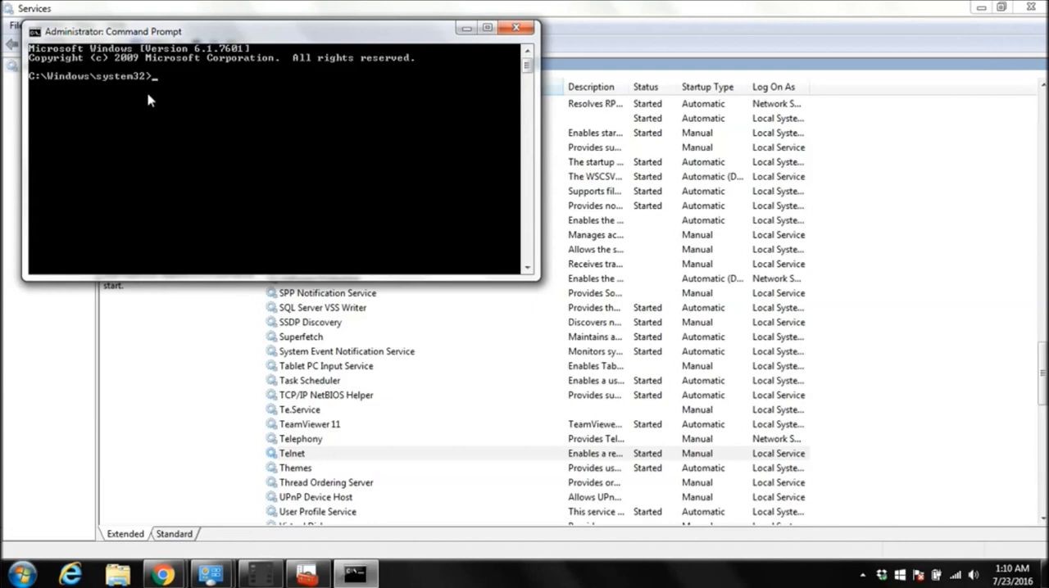
mouse_move(167, 98)
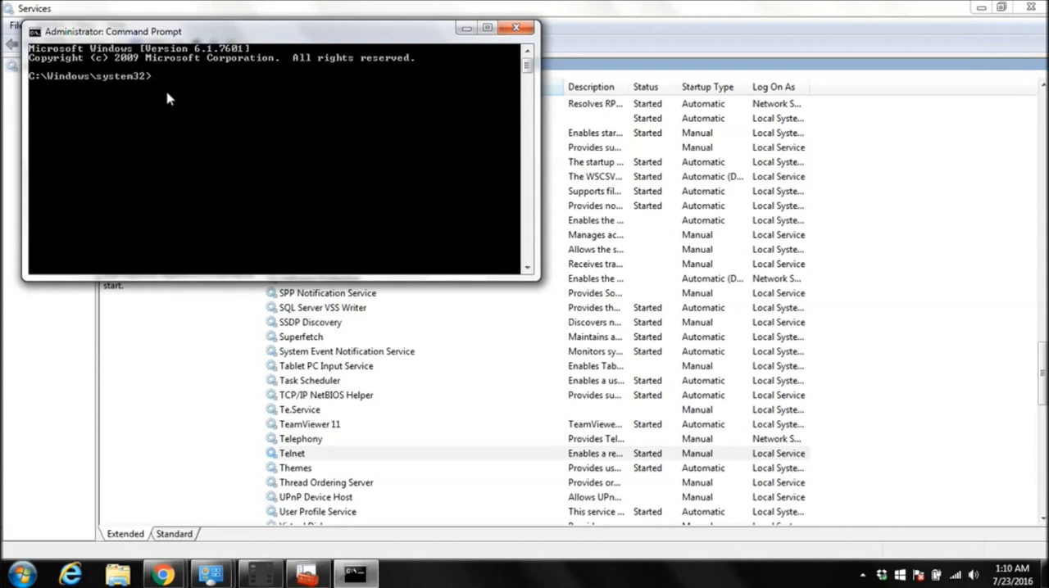
Run net localgroup TelnetClients /add tom so tom joins the TelnetClients group.
text(net)
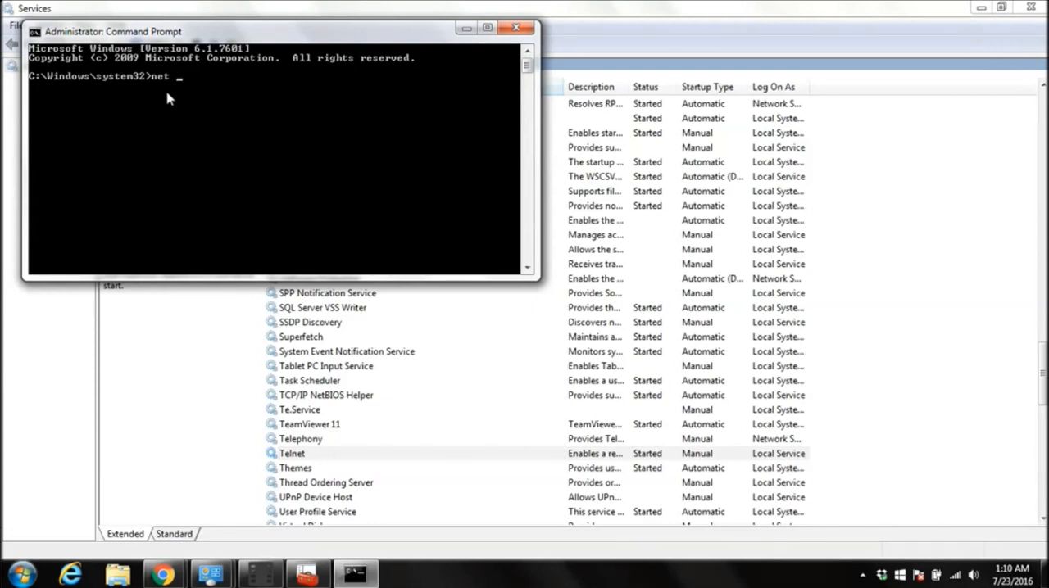
text(localg)
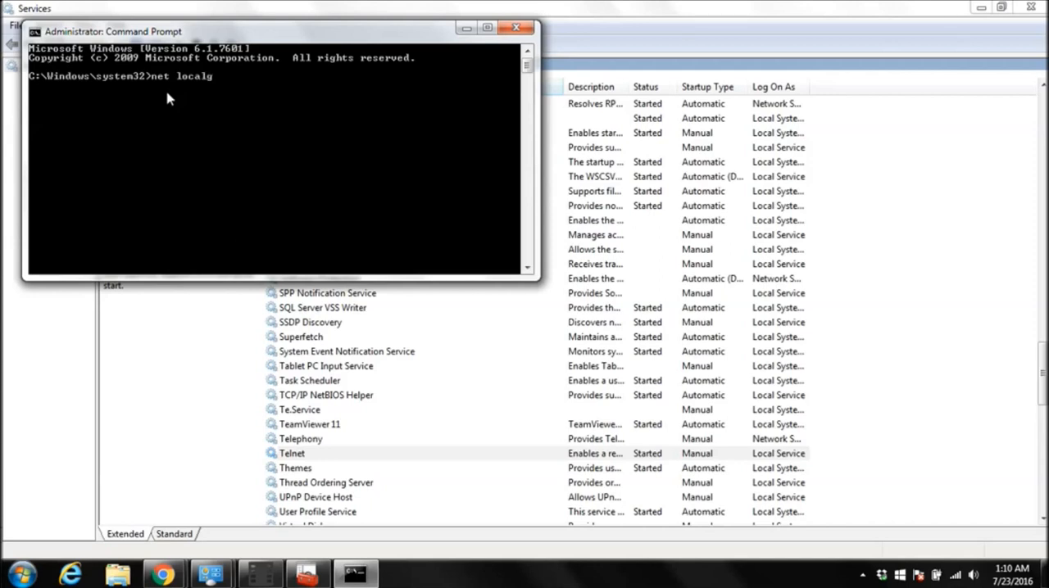
text(roup)
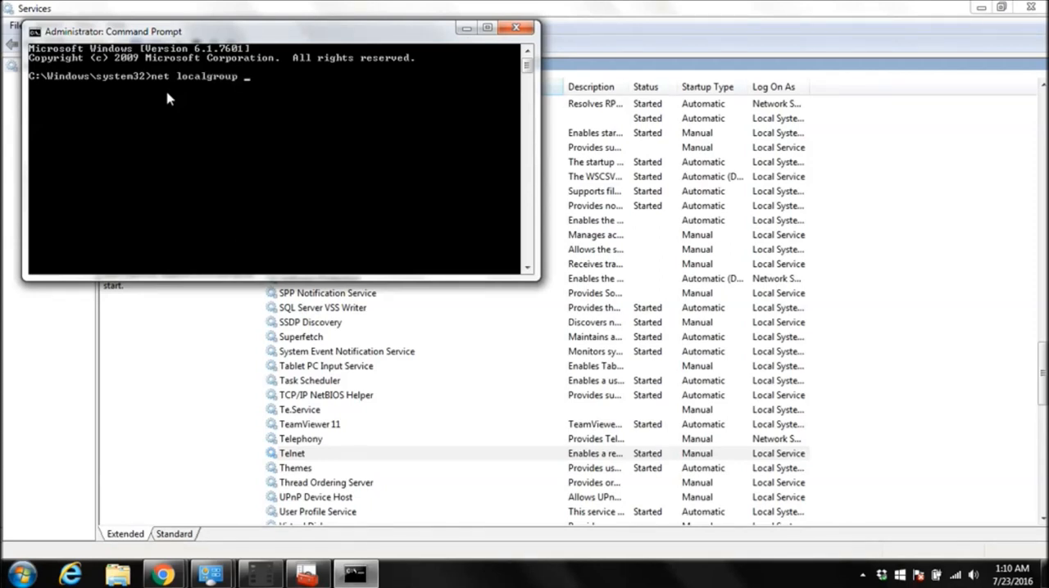
text(Tel)
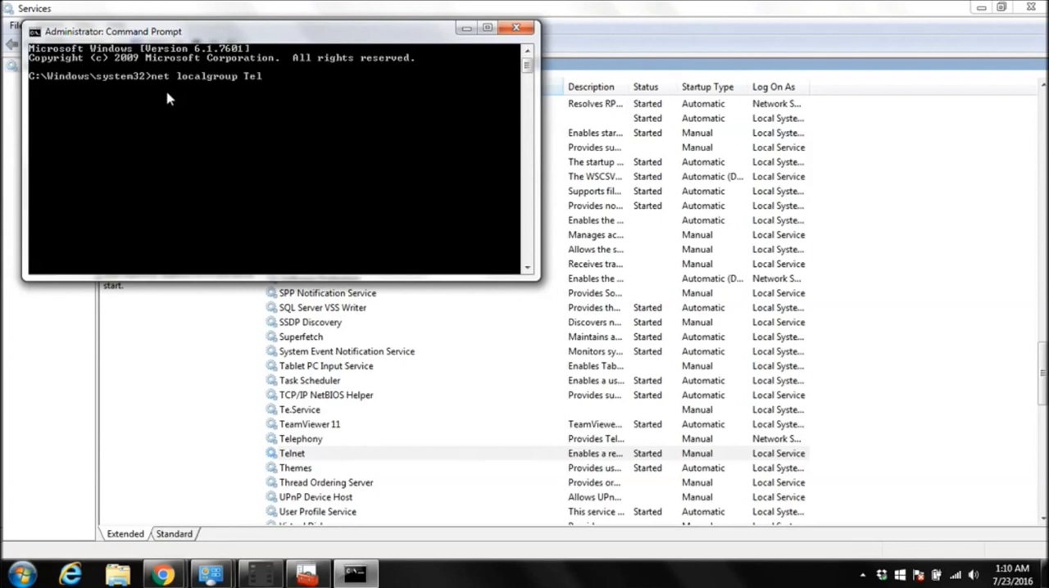
text(netCl)
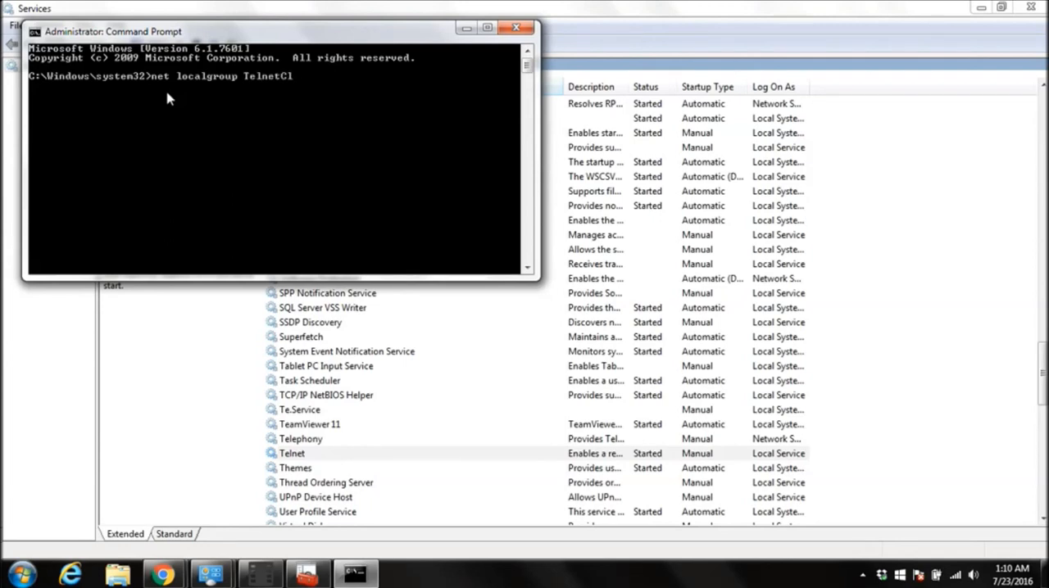
text(ients)
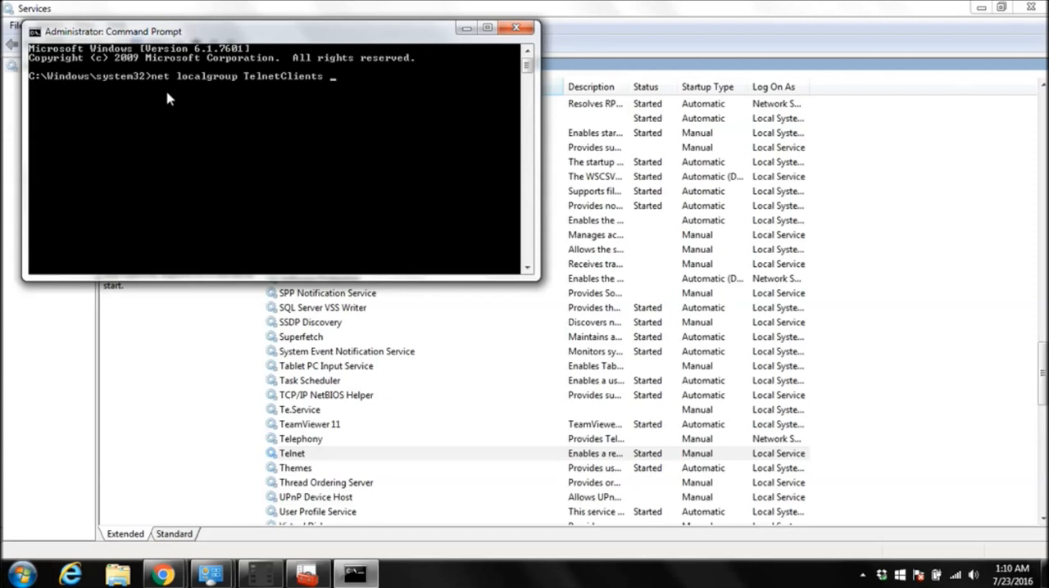
text(/)
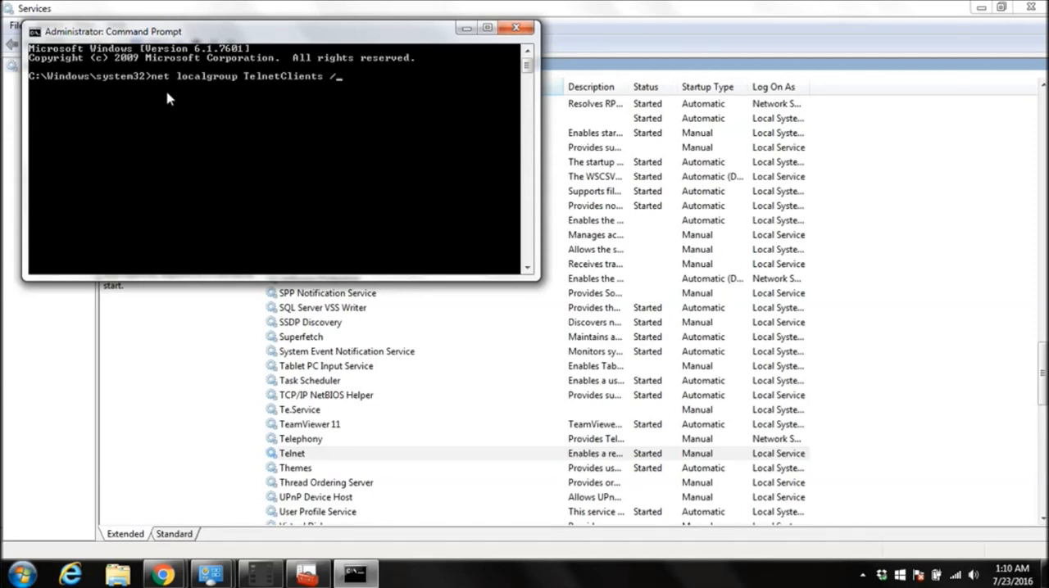
text(add t)
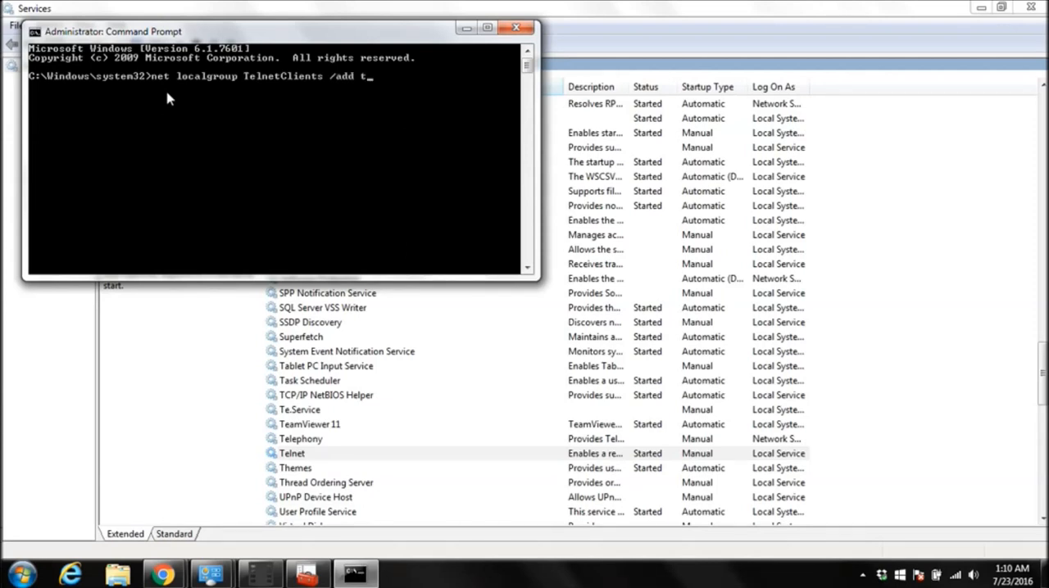
text(on)
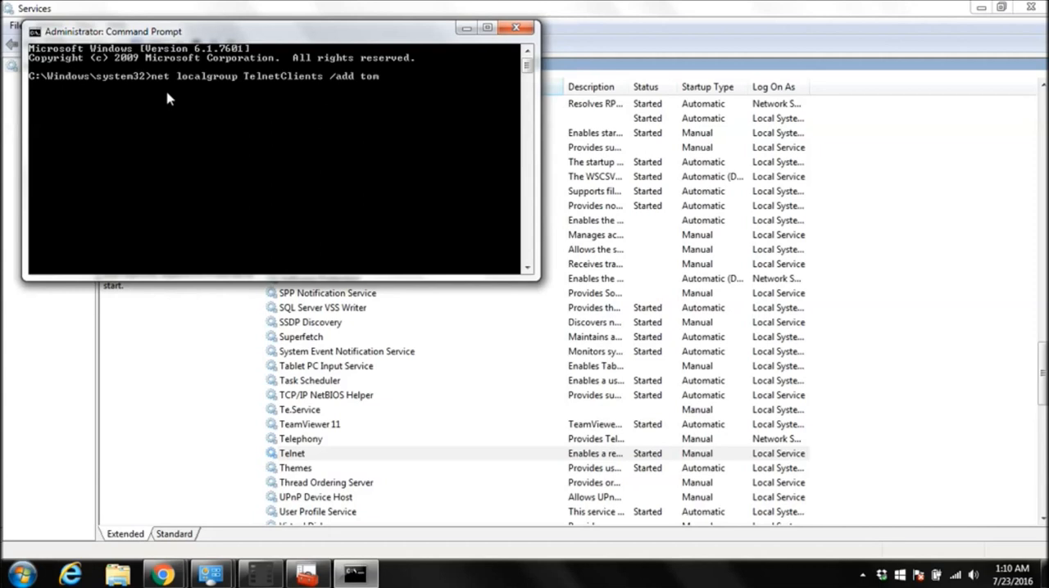
key(Return)
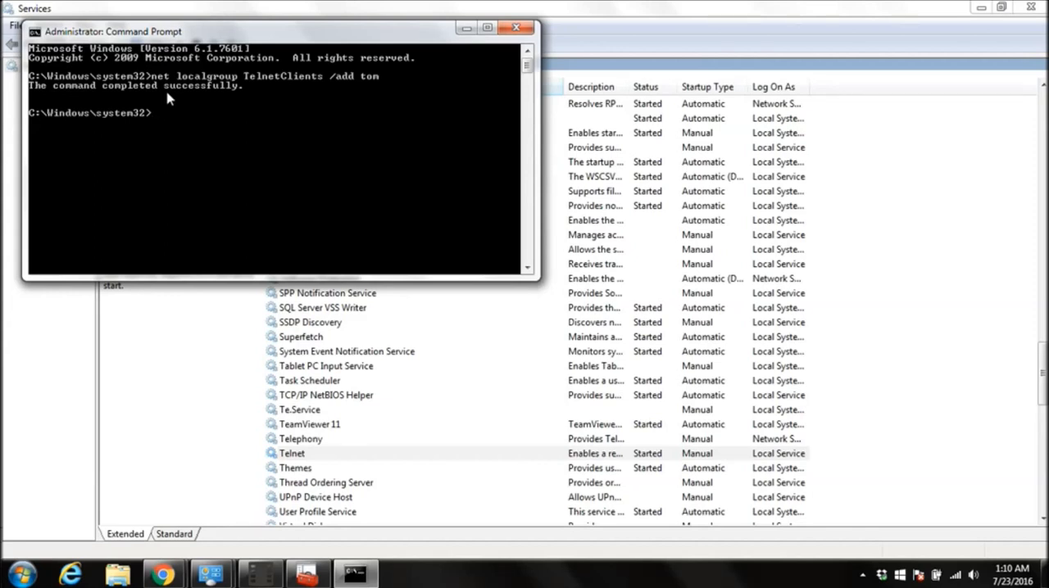
text(tel)
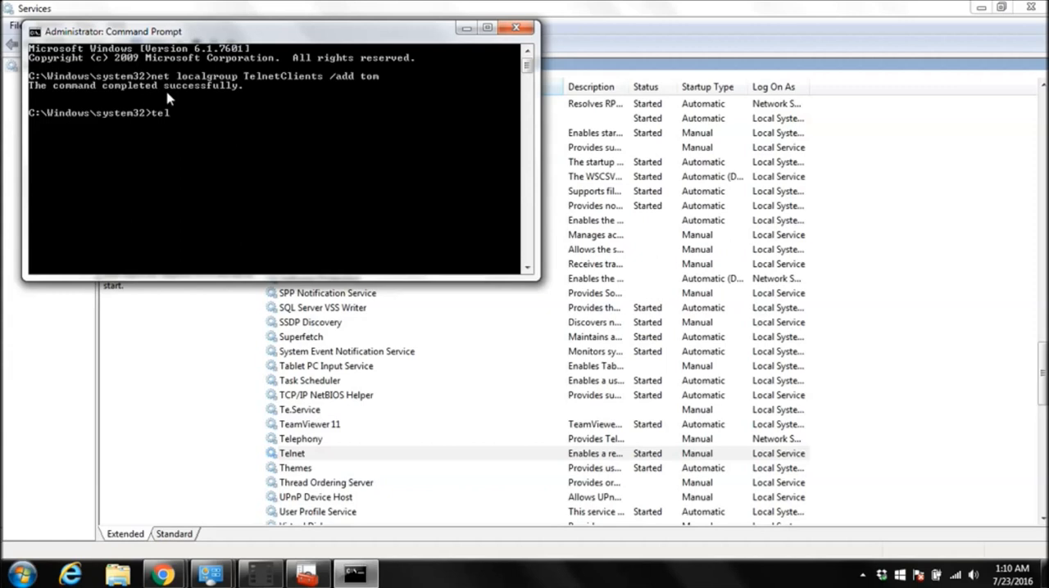
Telnet to 192.168.1.5 and log in as tom with his password, reaching the server's C:\> prompt.
text(net)
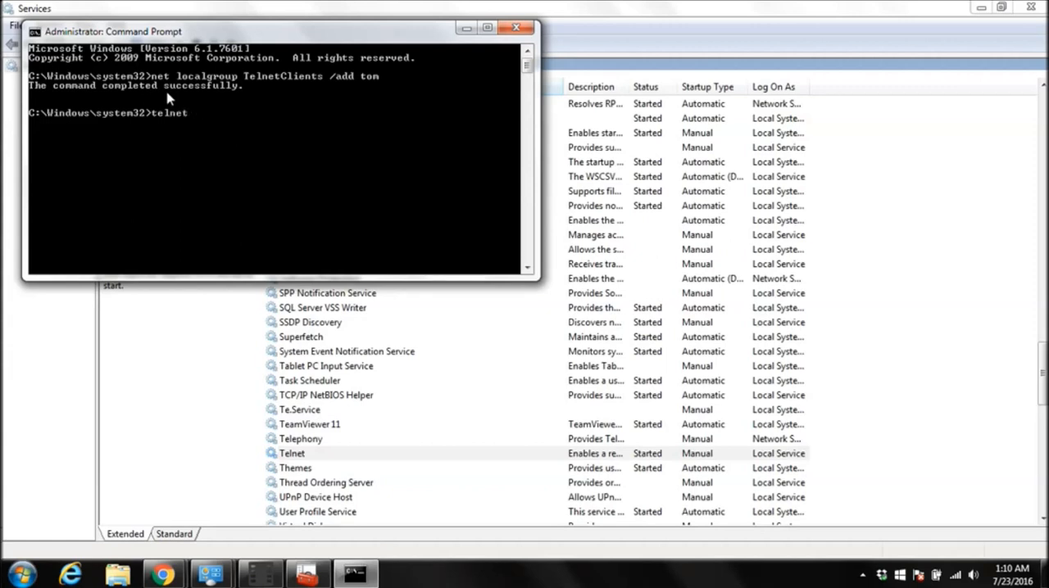
text(192.1)
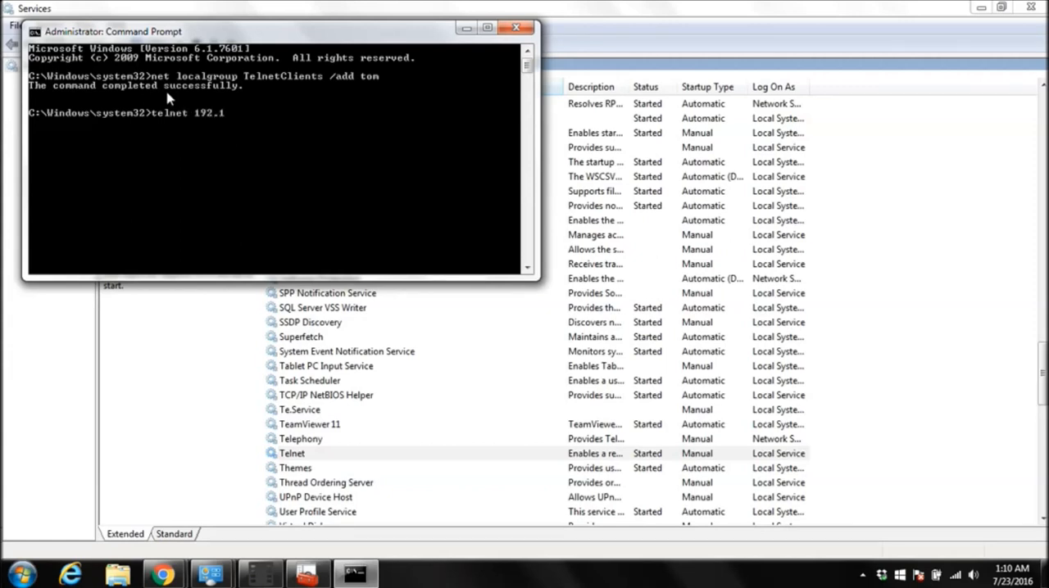
text(68.1.)
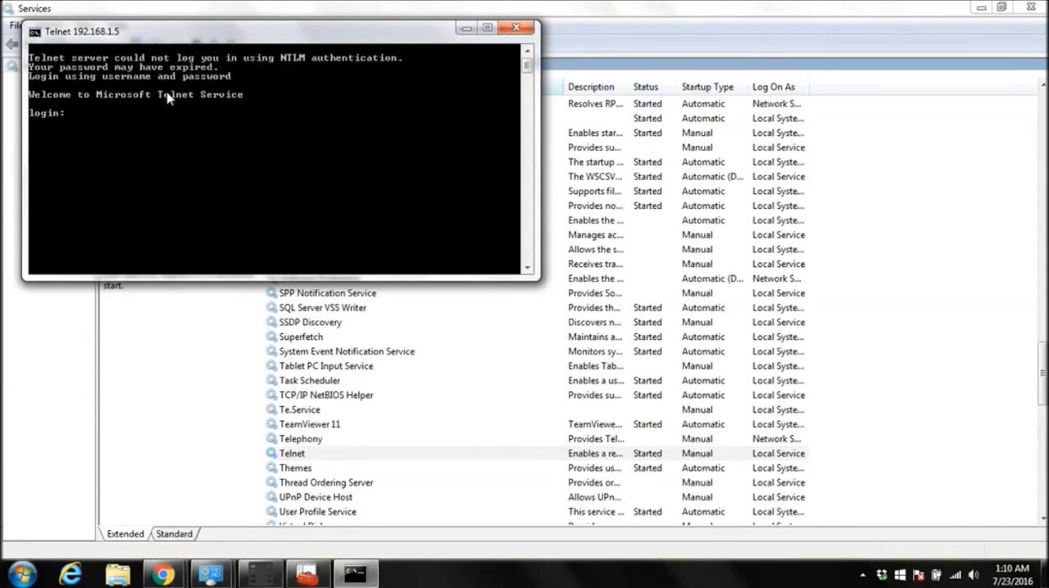
text(tom)
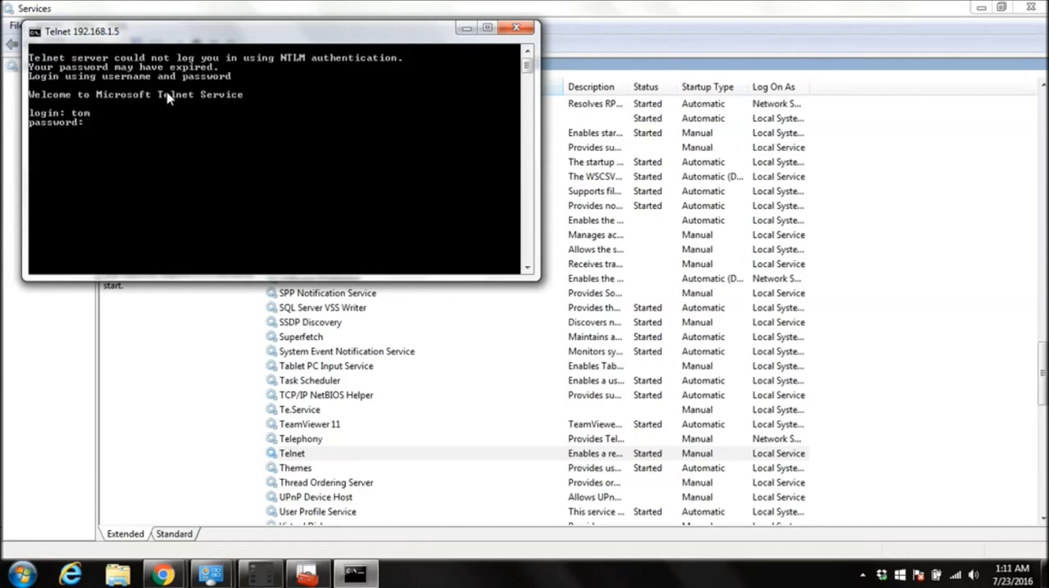
key(Return)
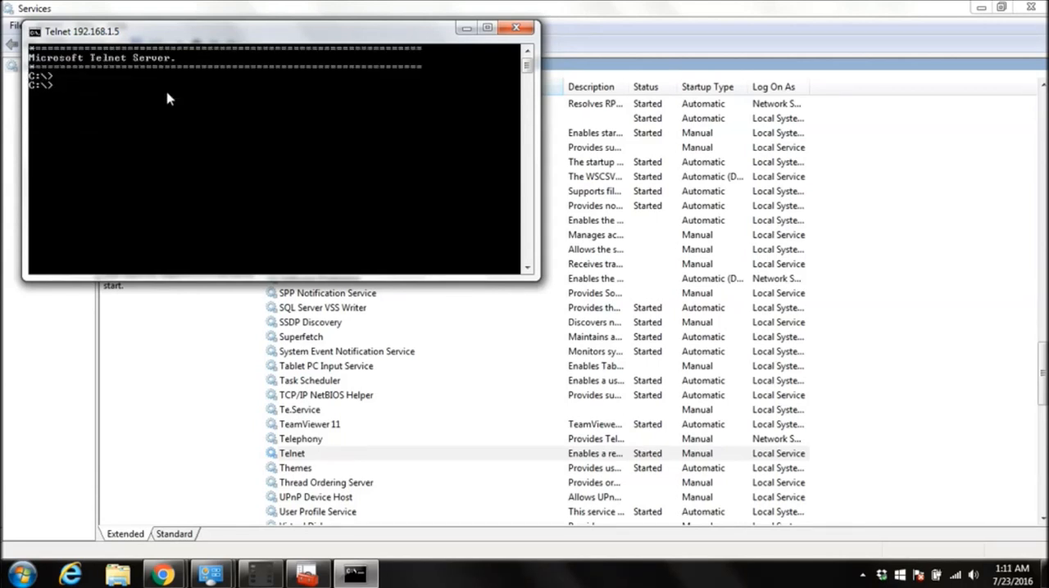